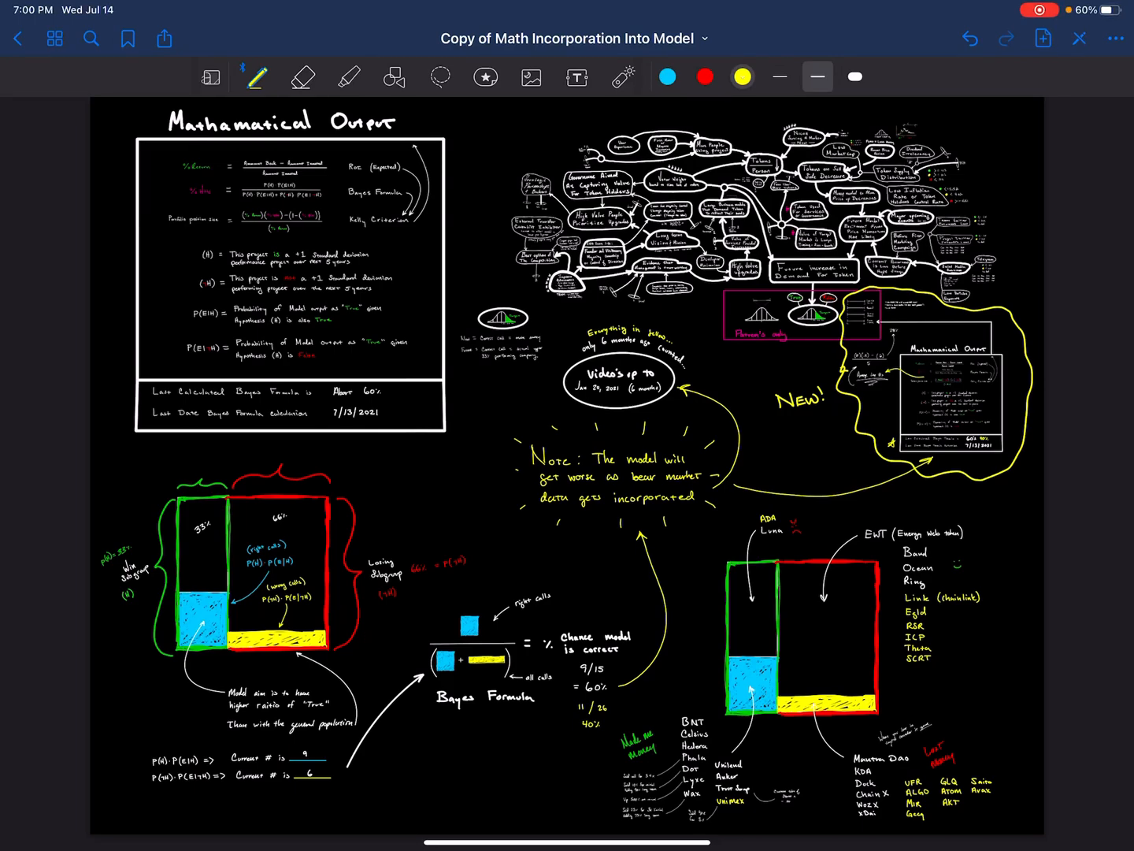
Switch to the laser pointer so pointing leaves no ink.
left_click(622, 76)
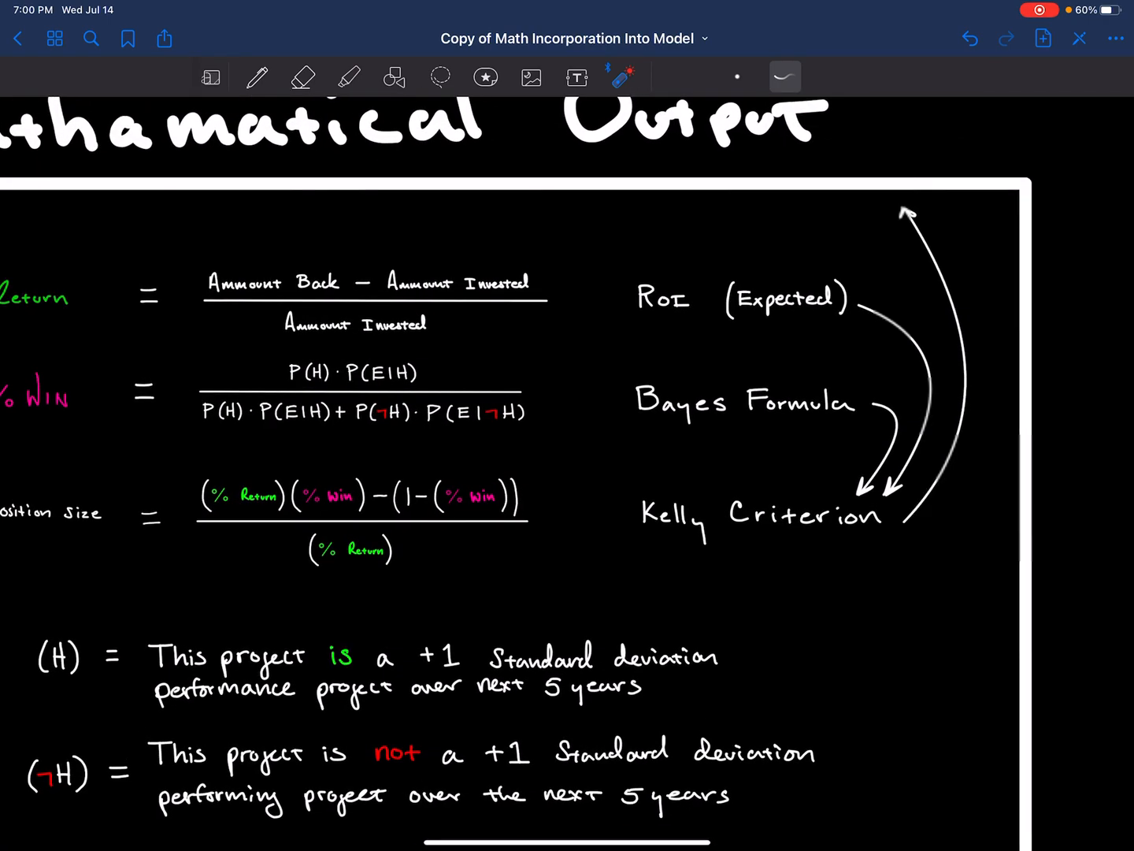
Circle the ROI and Bayes Formula labels with the laser and pan toward the bell-curve diagram.
scroll("down", 3)
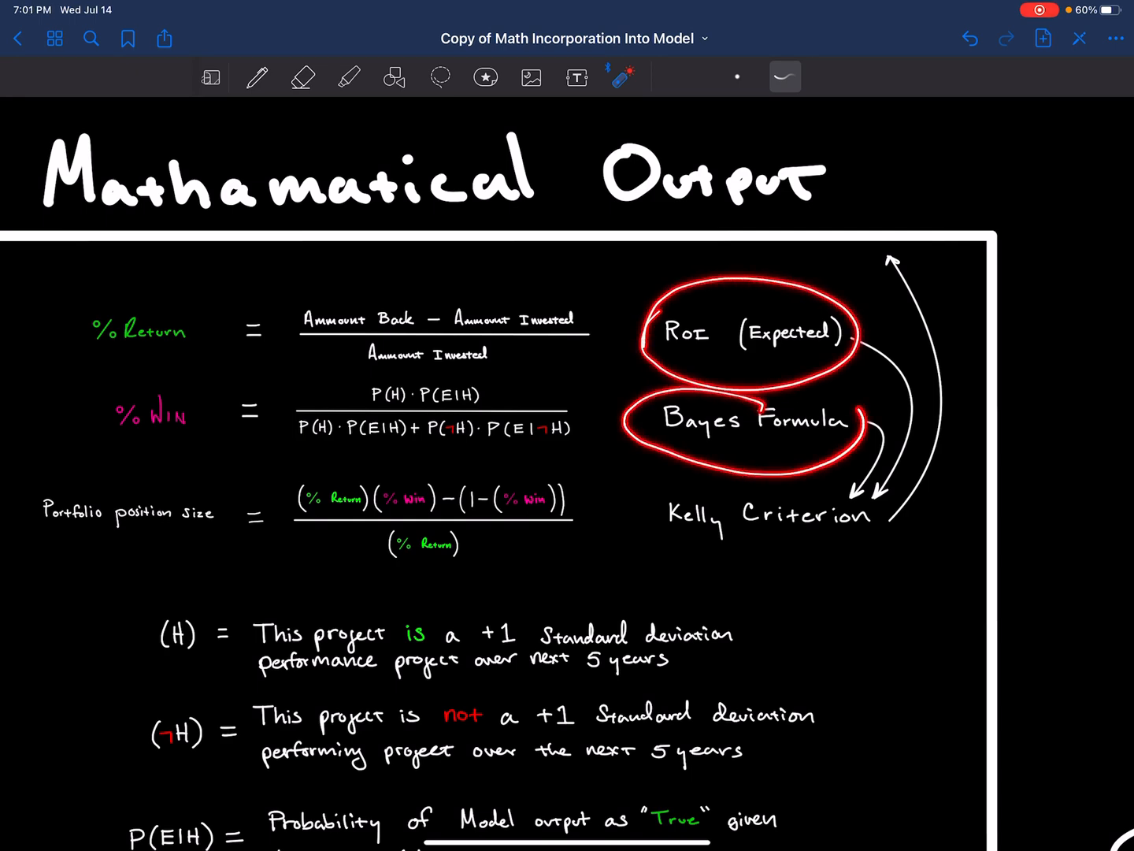
left_click_drag(670, 488, 867, 552)
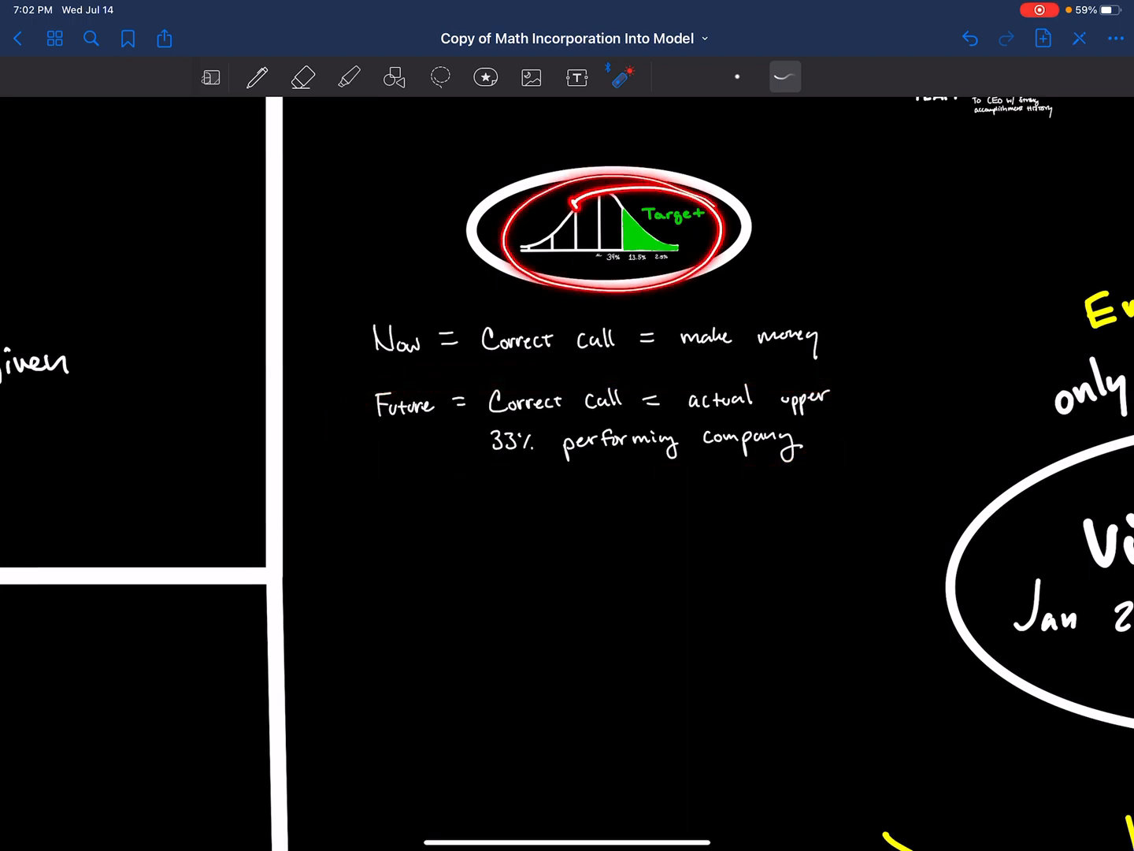
Laser-underline the bell-curve Target diagram, then switch to the pen with white ink.
left_click_drag(386, 315, 811, 309)
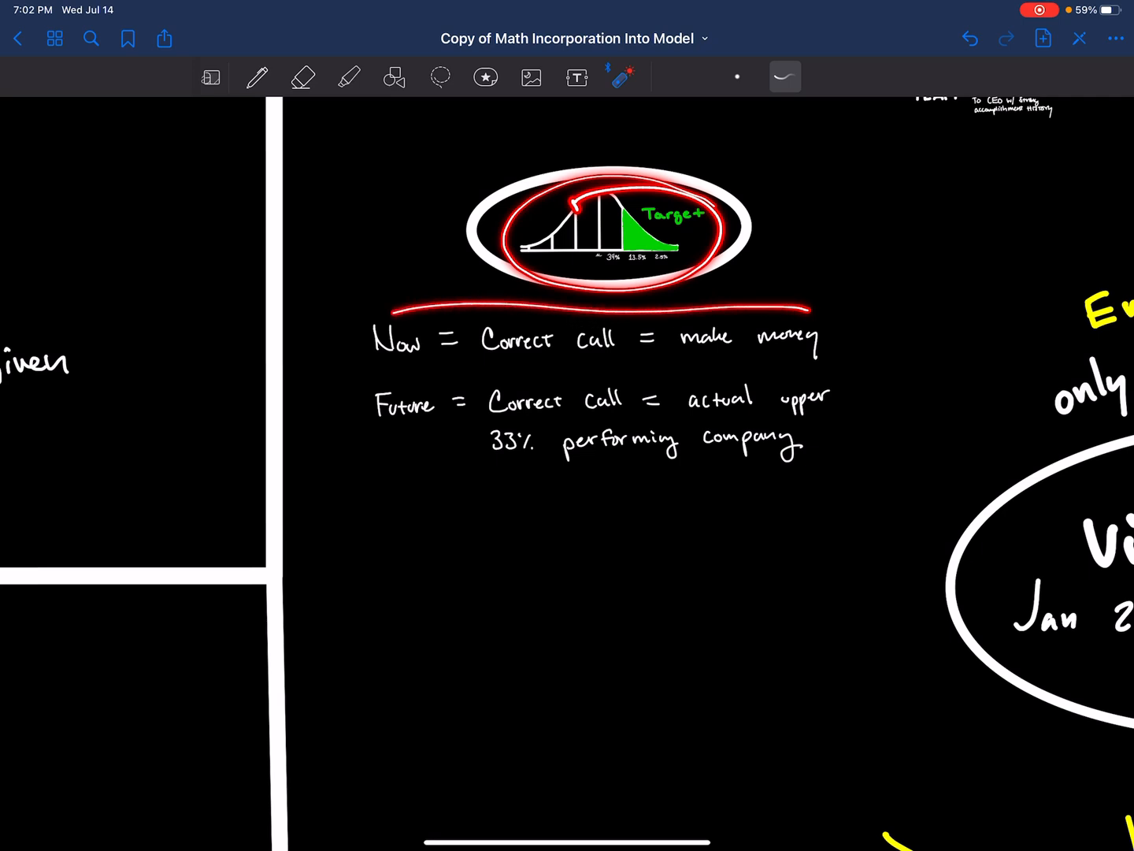
left_click_drag(394, 315, 819, 339)
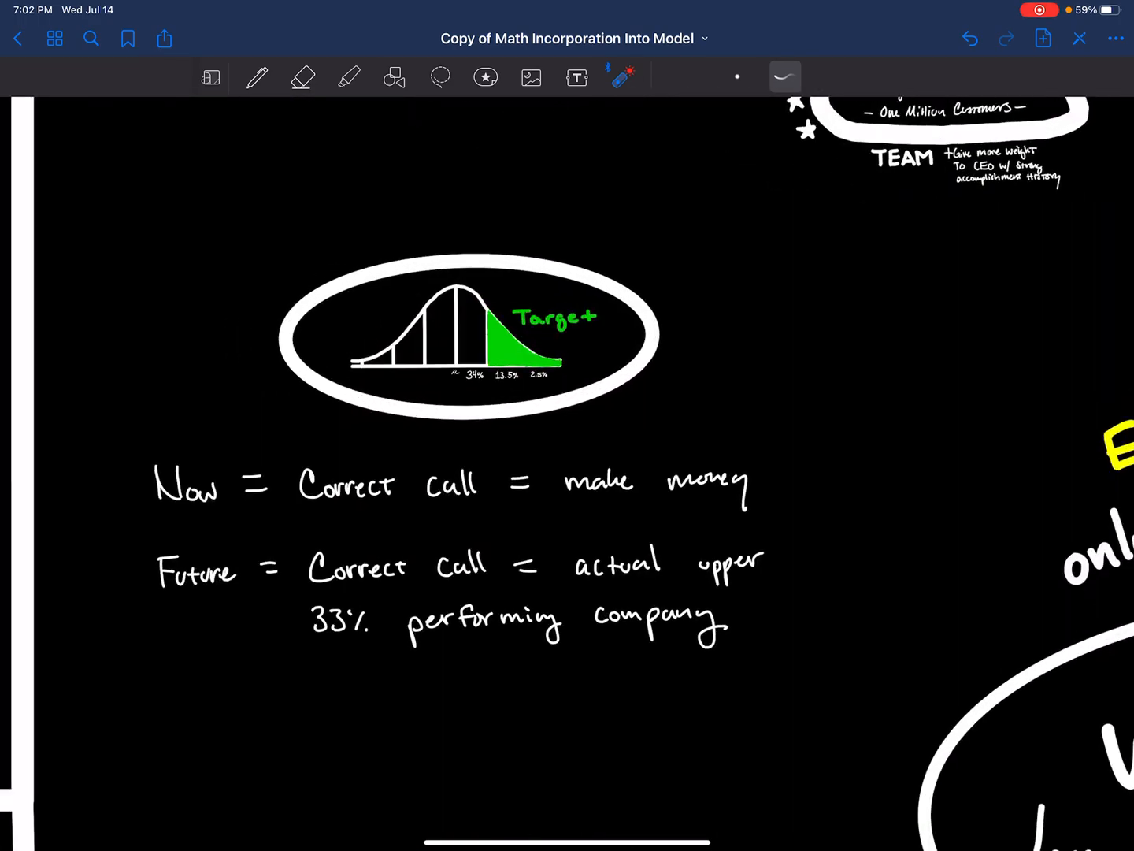
left_click(256, 76)
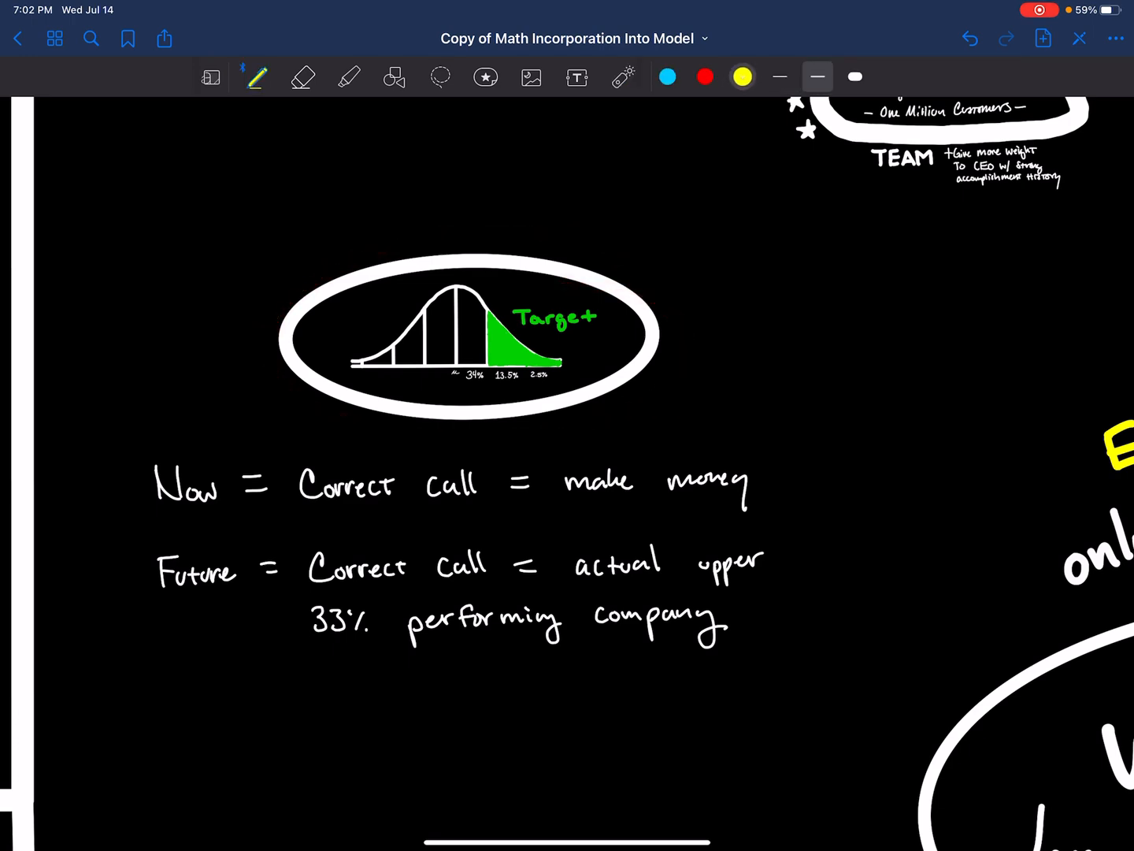
left_click(742, 76)
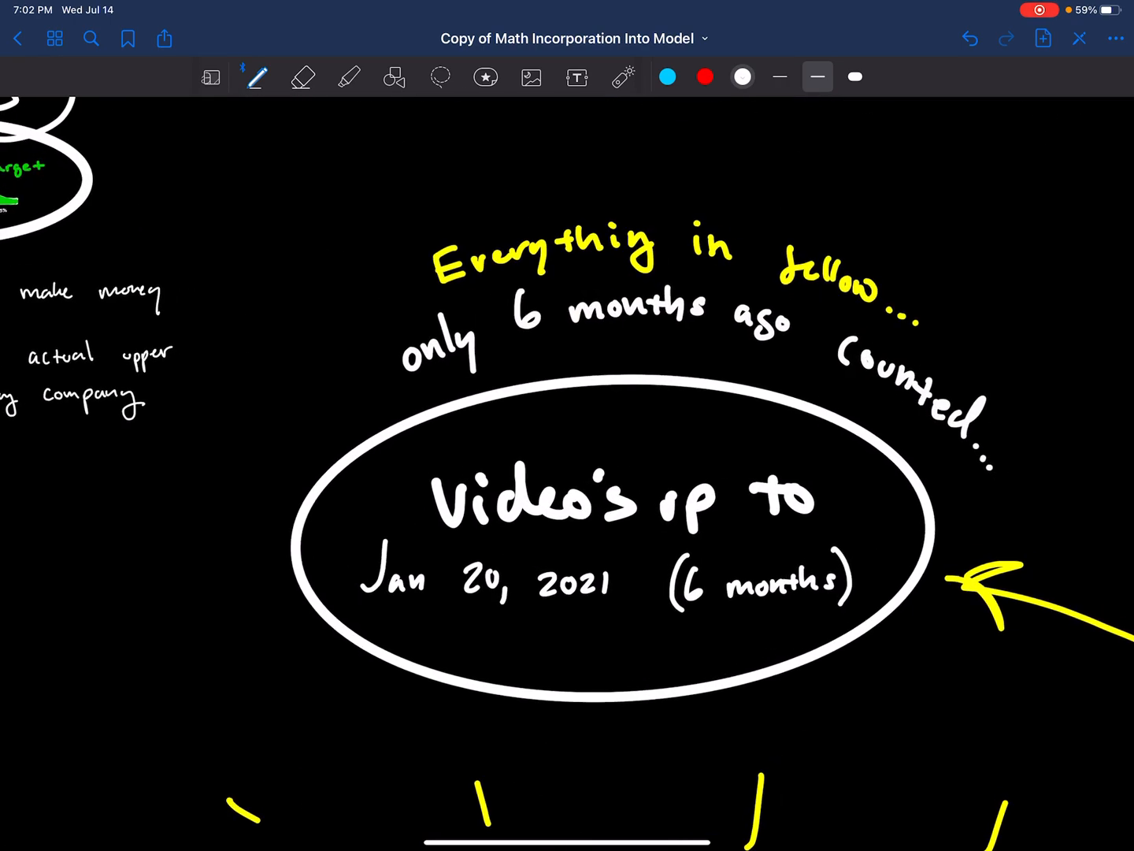
Draw a white arc by the 6-months note and a circled 5 above the diagram with a thicker stroke.
left_click_drag(366, 407, 942, 454)
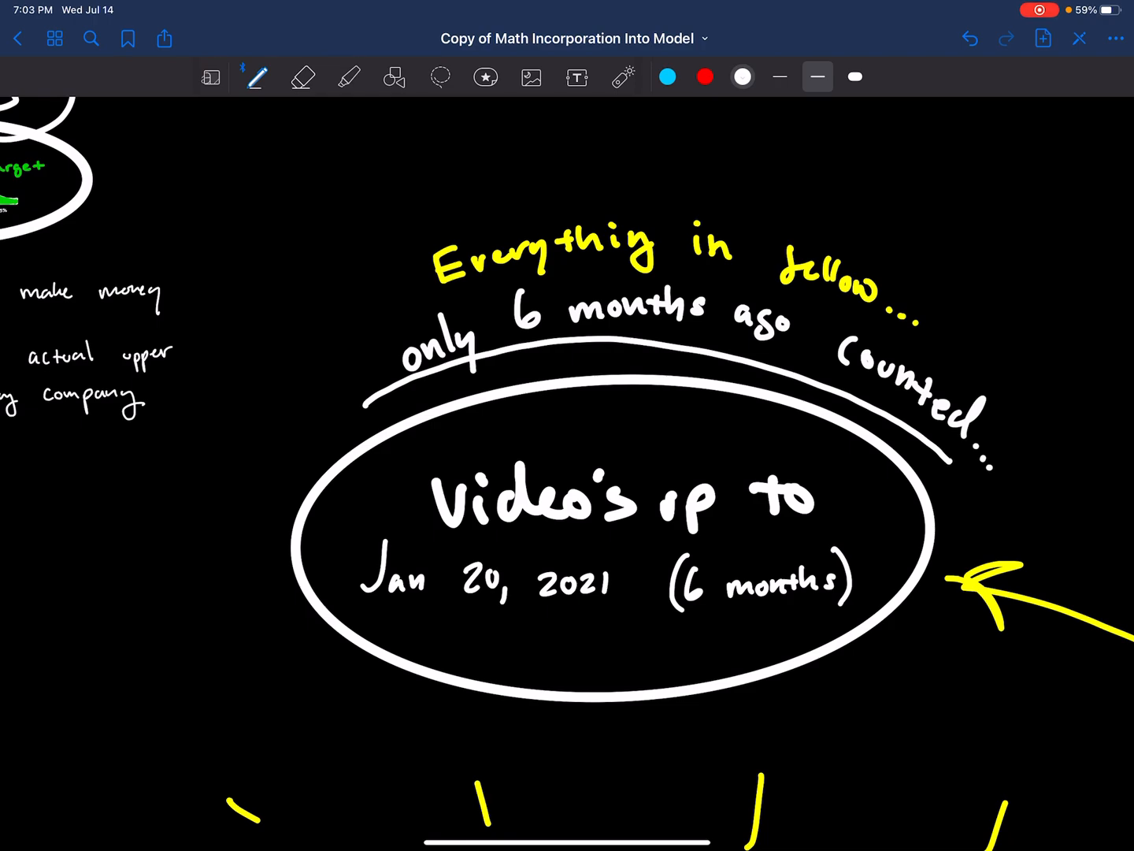
left_click_drag(401, 319, 942, 354)
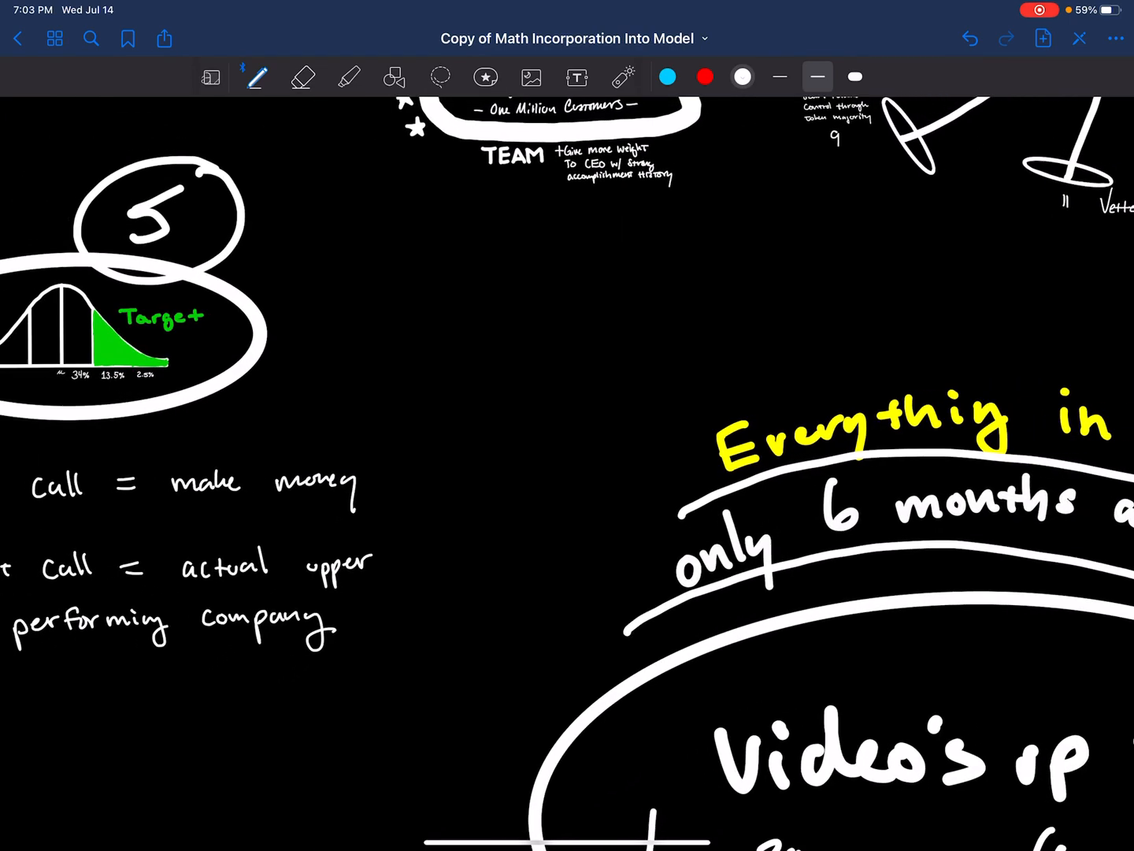
left_click(778, 76)
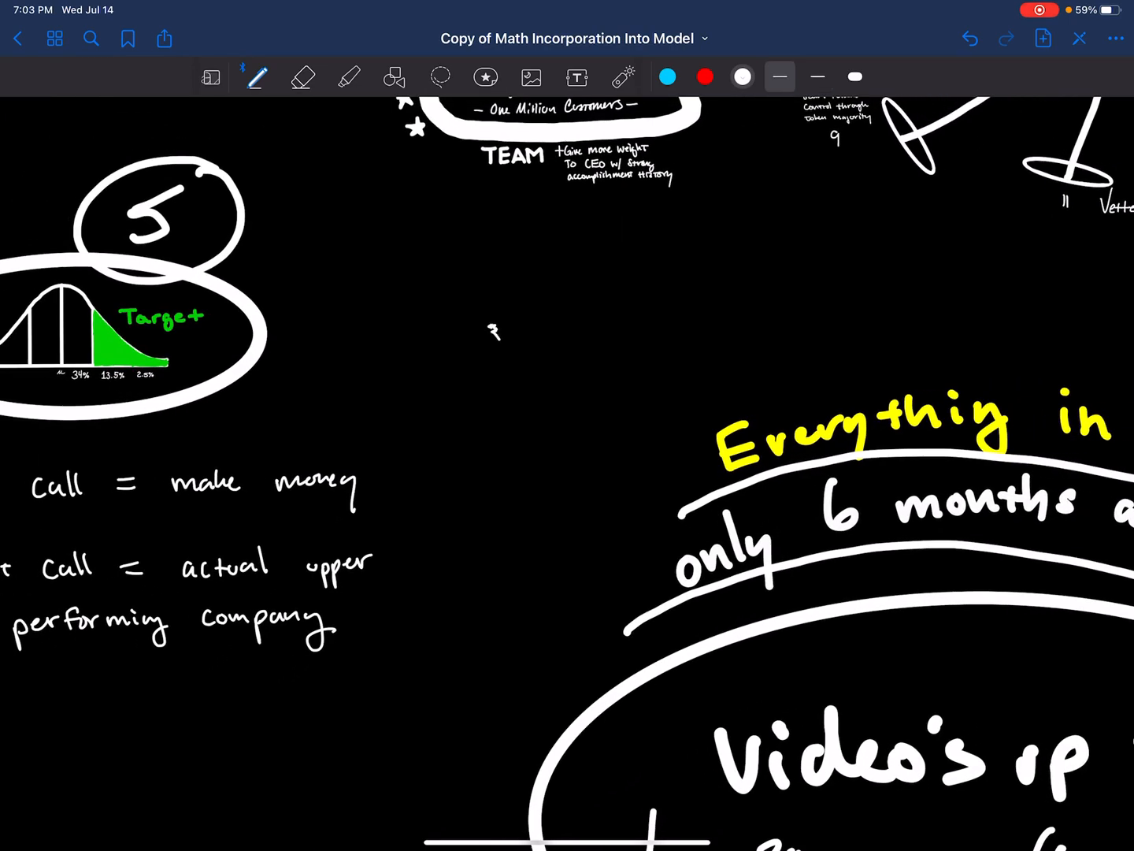
left_click_drag(494, 327, 523, 370)
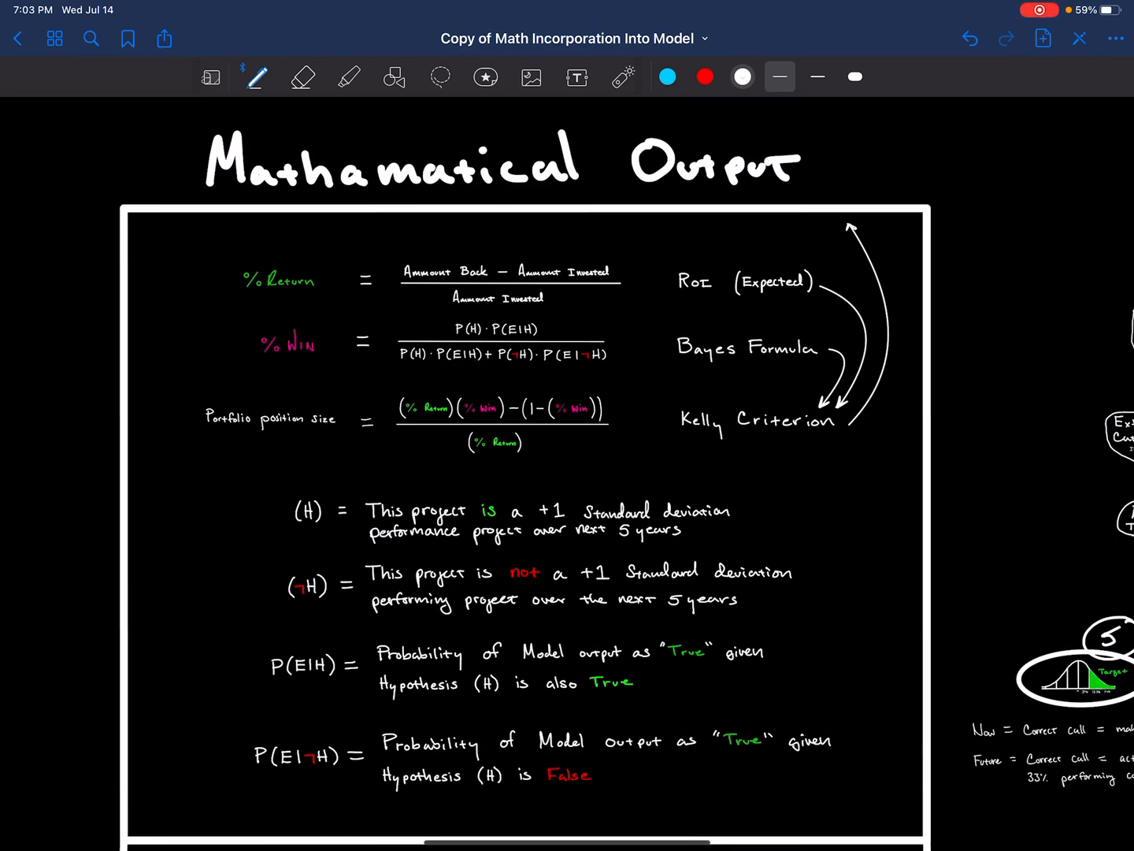
Scroll down to the (H) and P(E|H) definitions and point out P(E|H) with the laser.
scroll("down", 3)
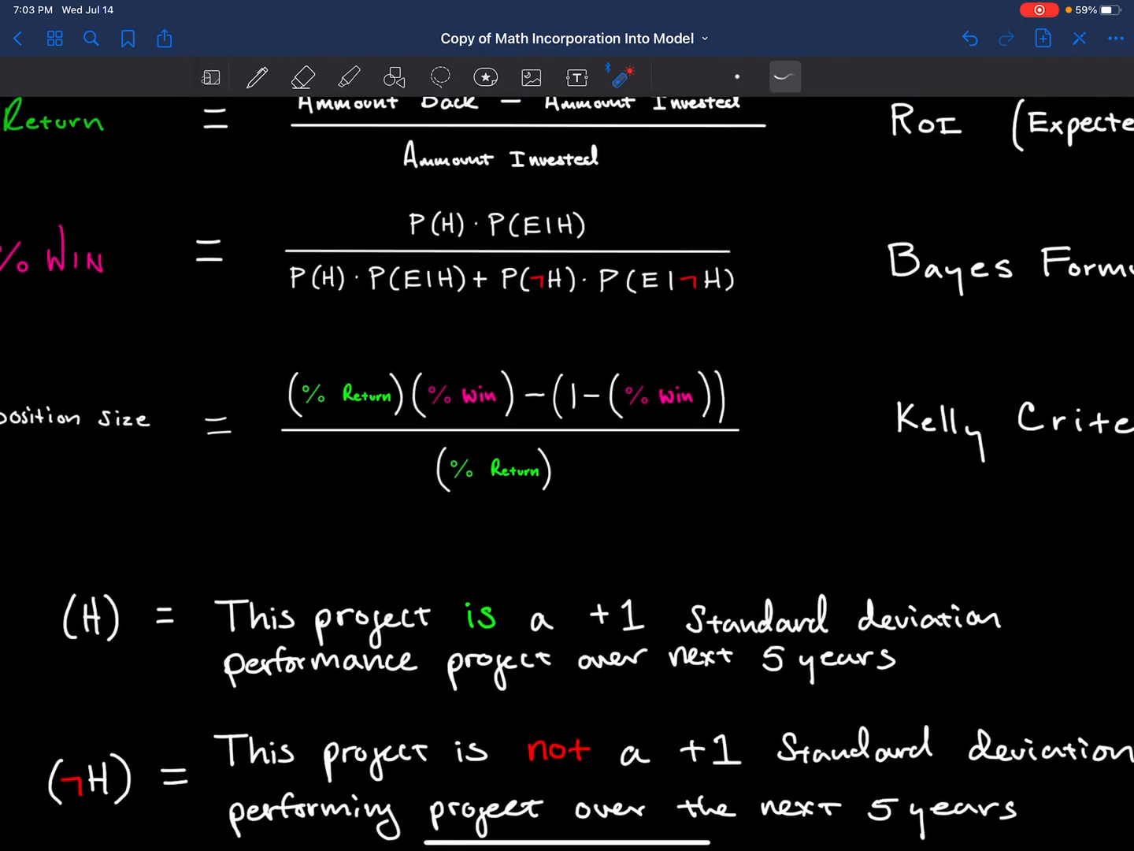
scroll("down", 3)
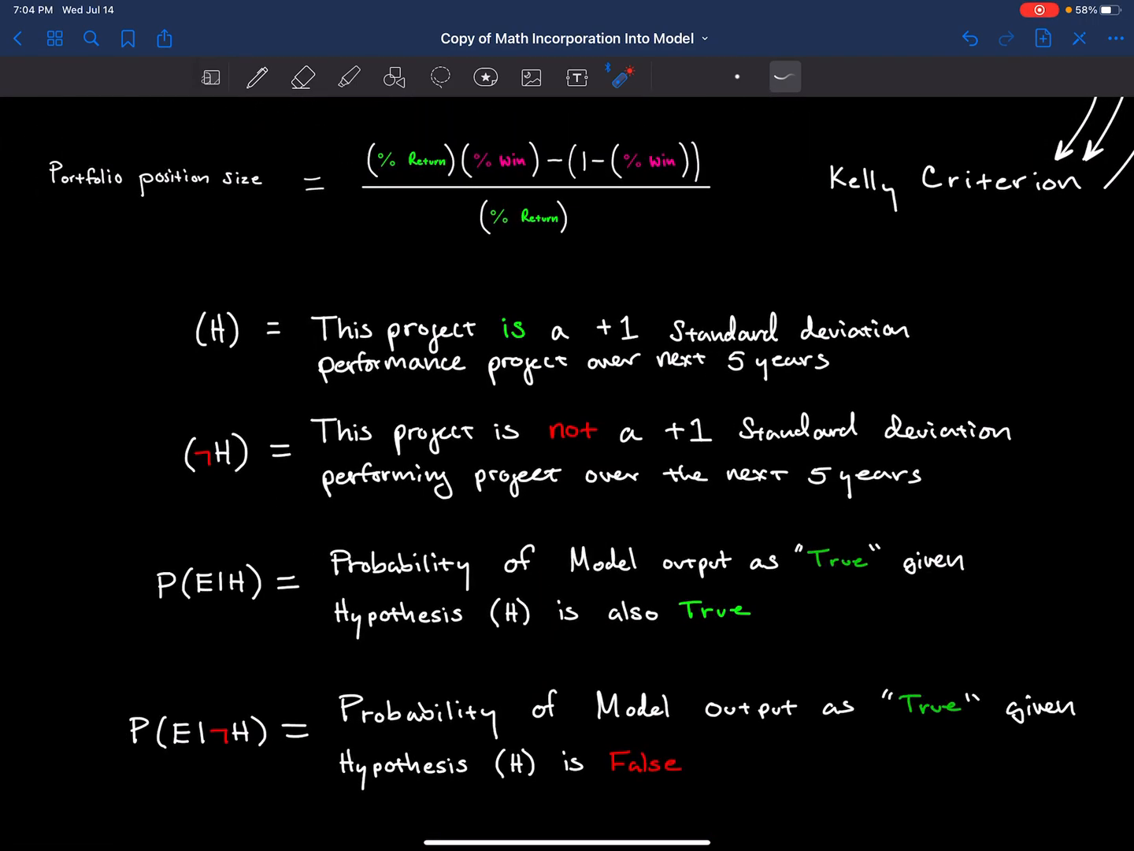
scroll("down", 3)
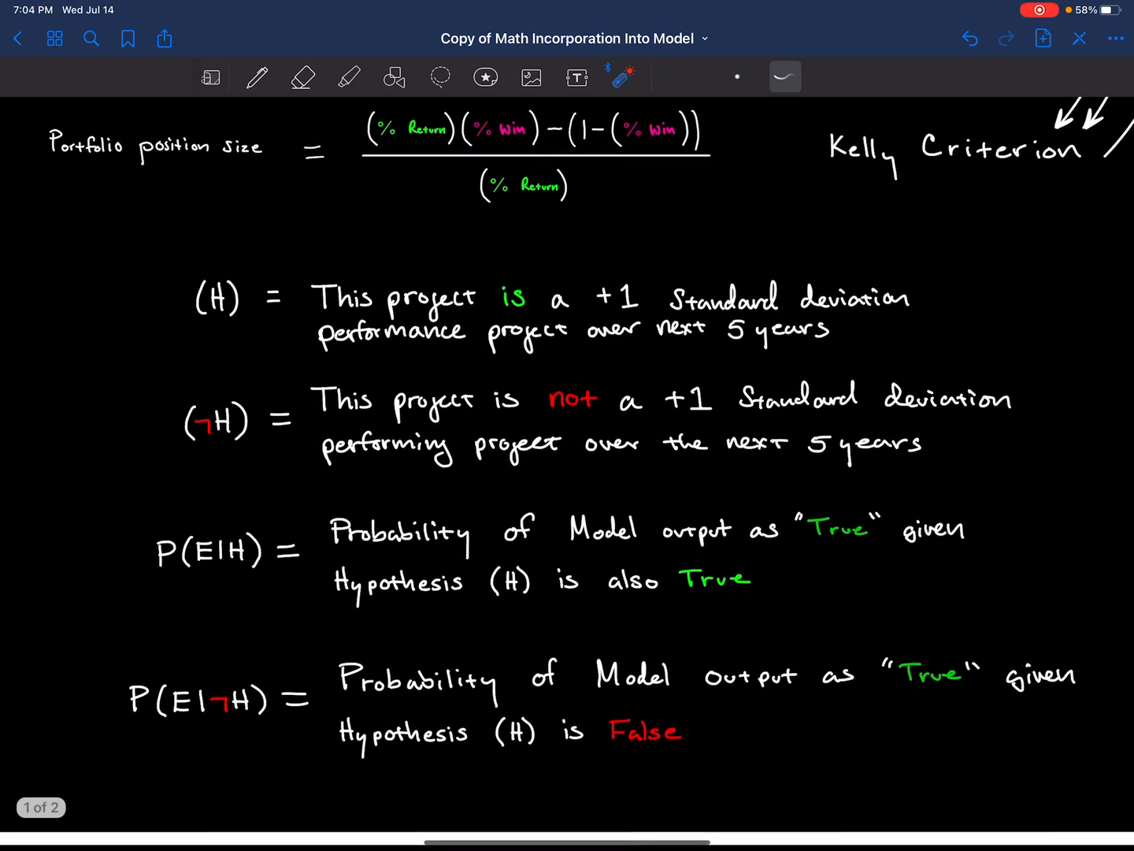
left_click_drag(283, 316, 945, 316)
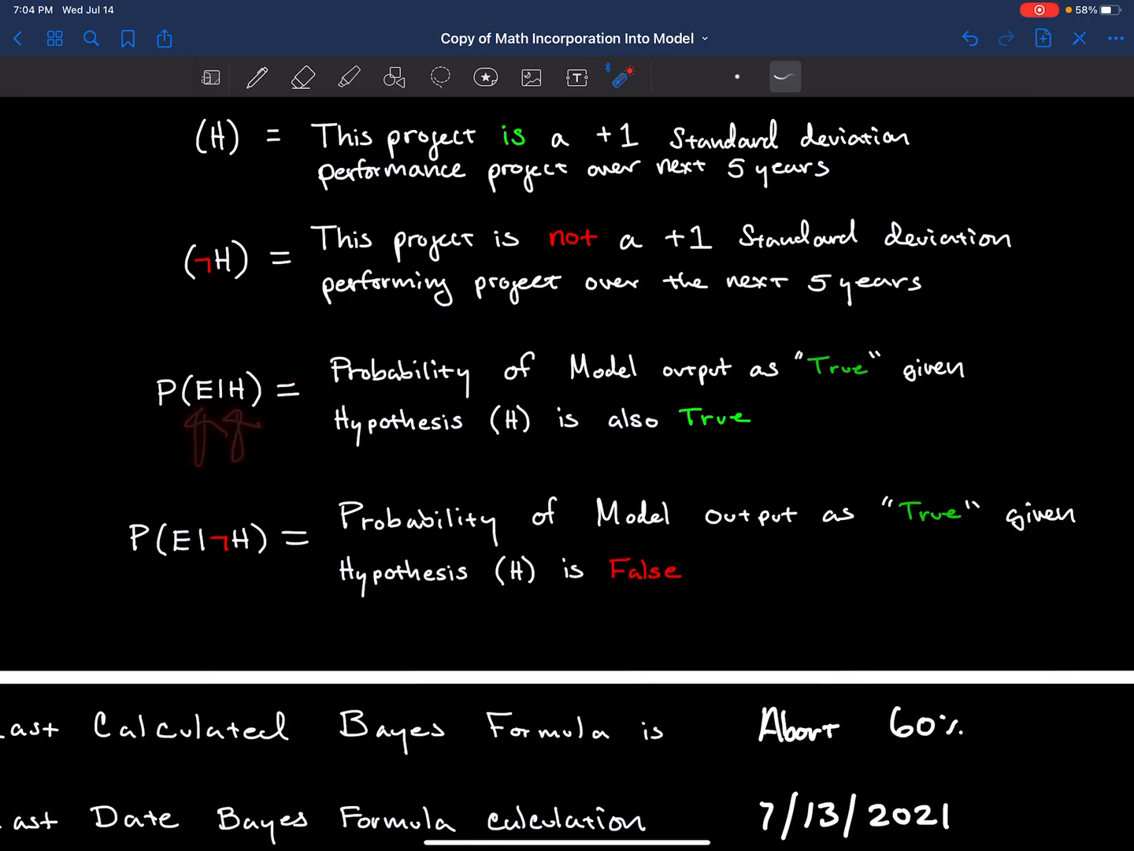
Circle and underline the P(E|H) hypothesis line with the laser, then pan to the Last Calculated Bayes rows.
left_click_drag(197, 457, 237, 410)
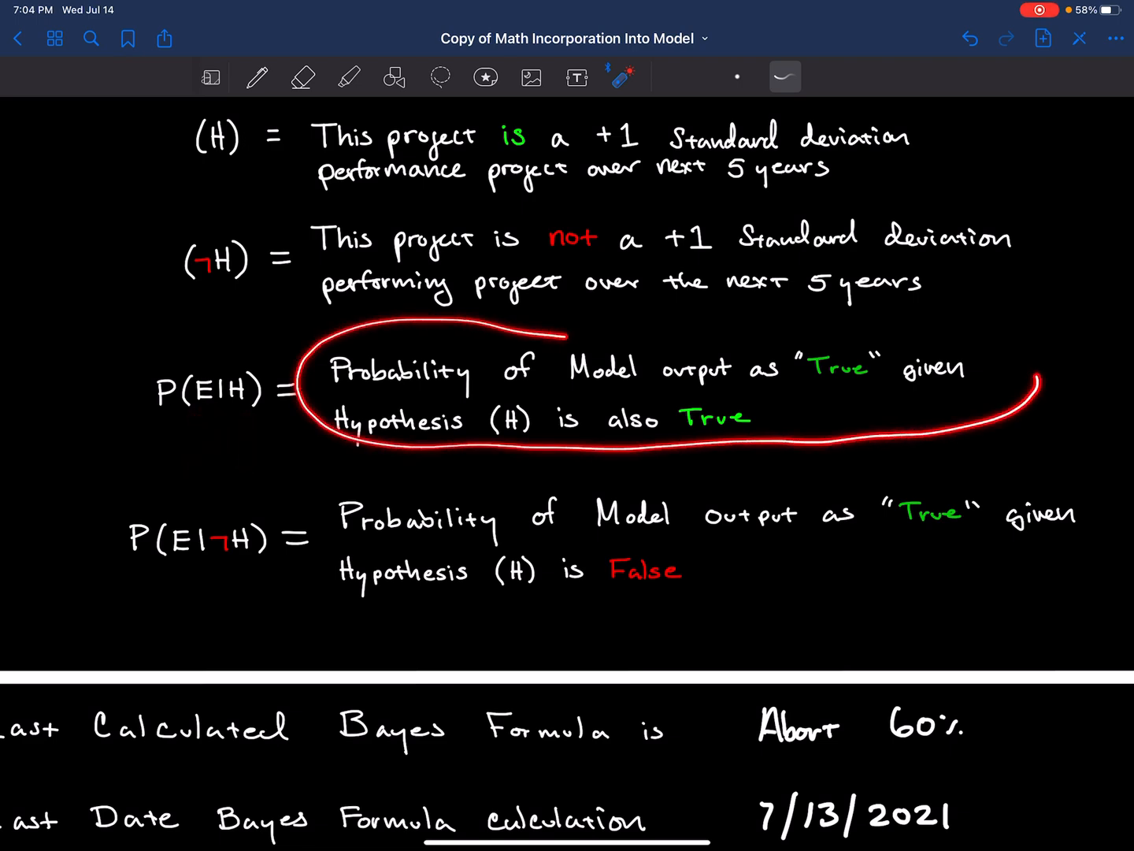
left_click(971, 38)
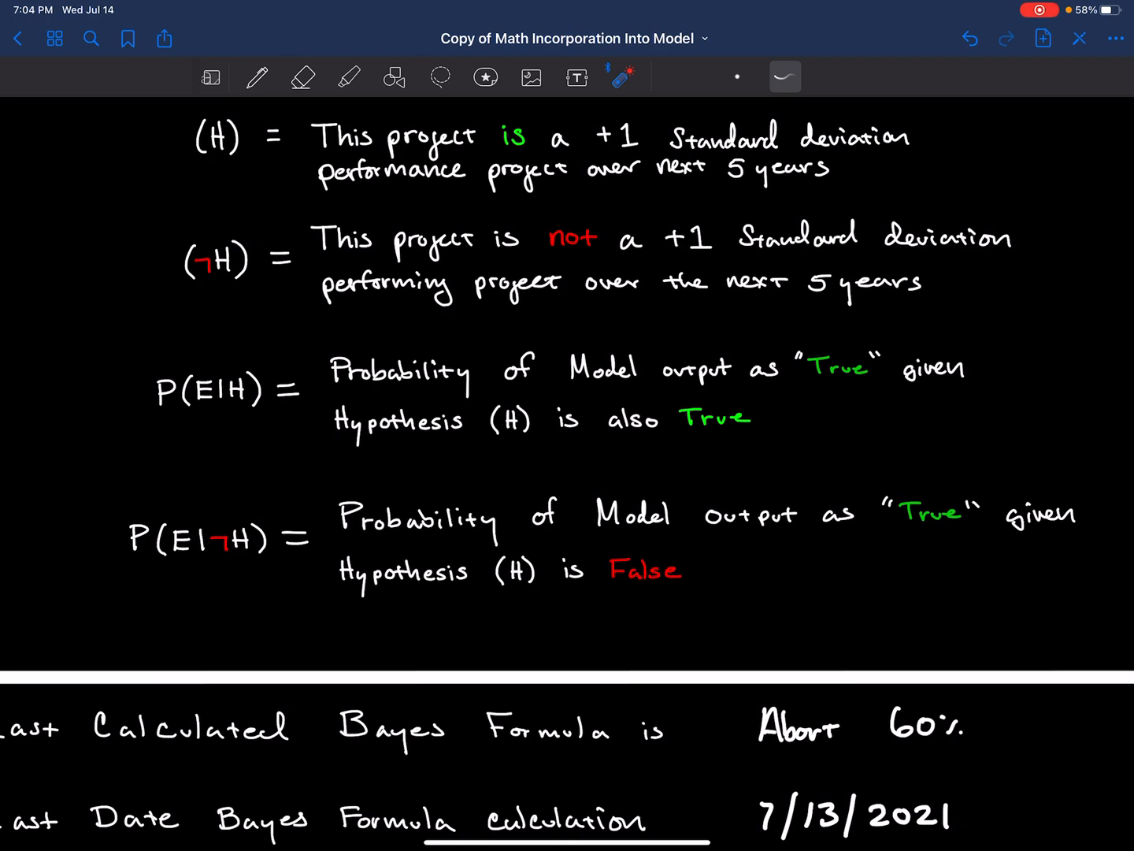
left_click_drag(300, 438, 759, 410)
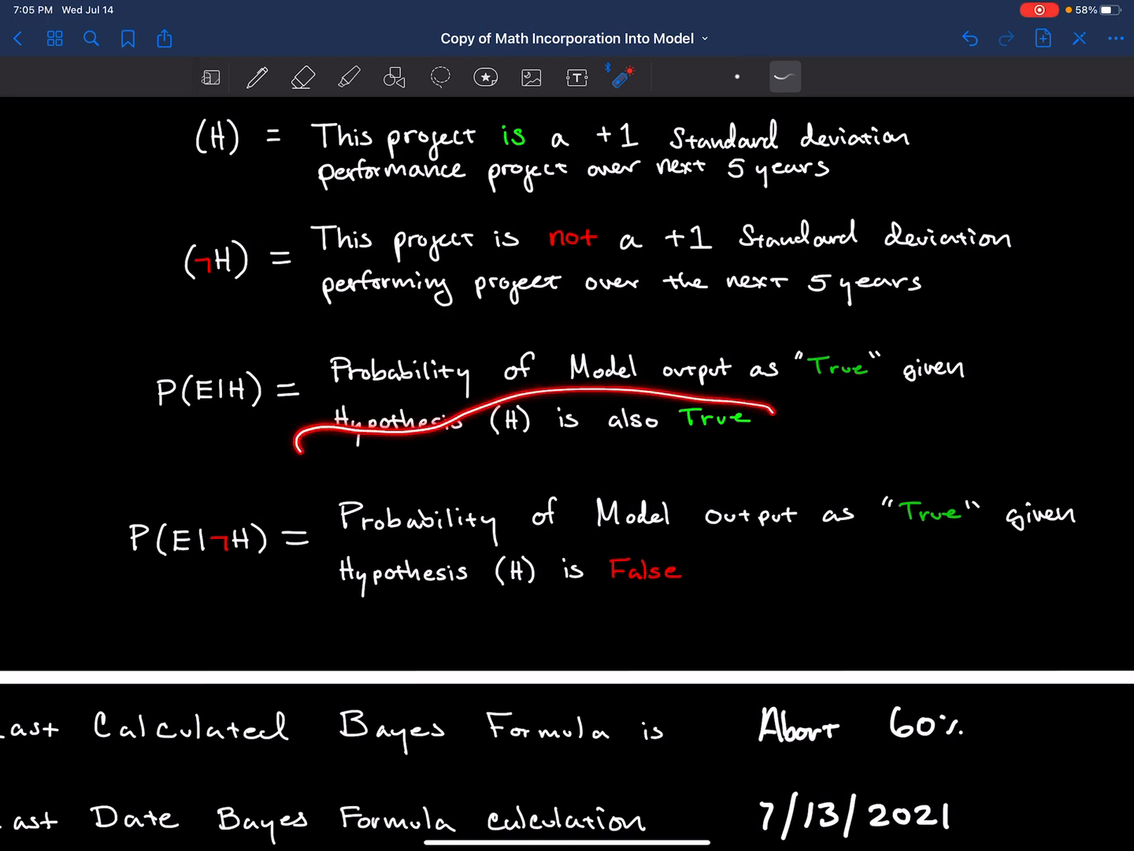
left_click_drag(299, 422, 795, 422)
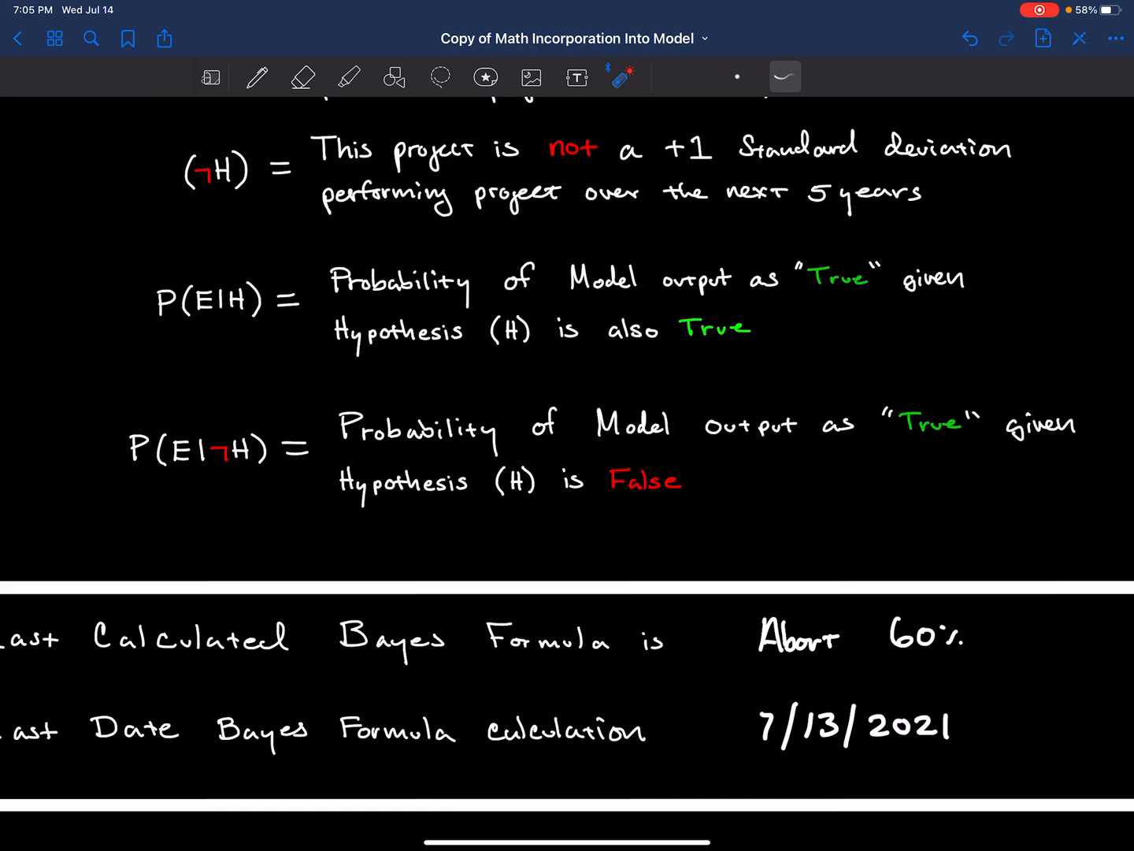
left_click_drag(331, 519, 709, 465)
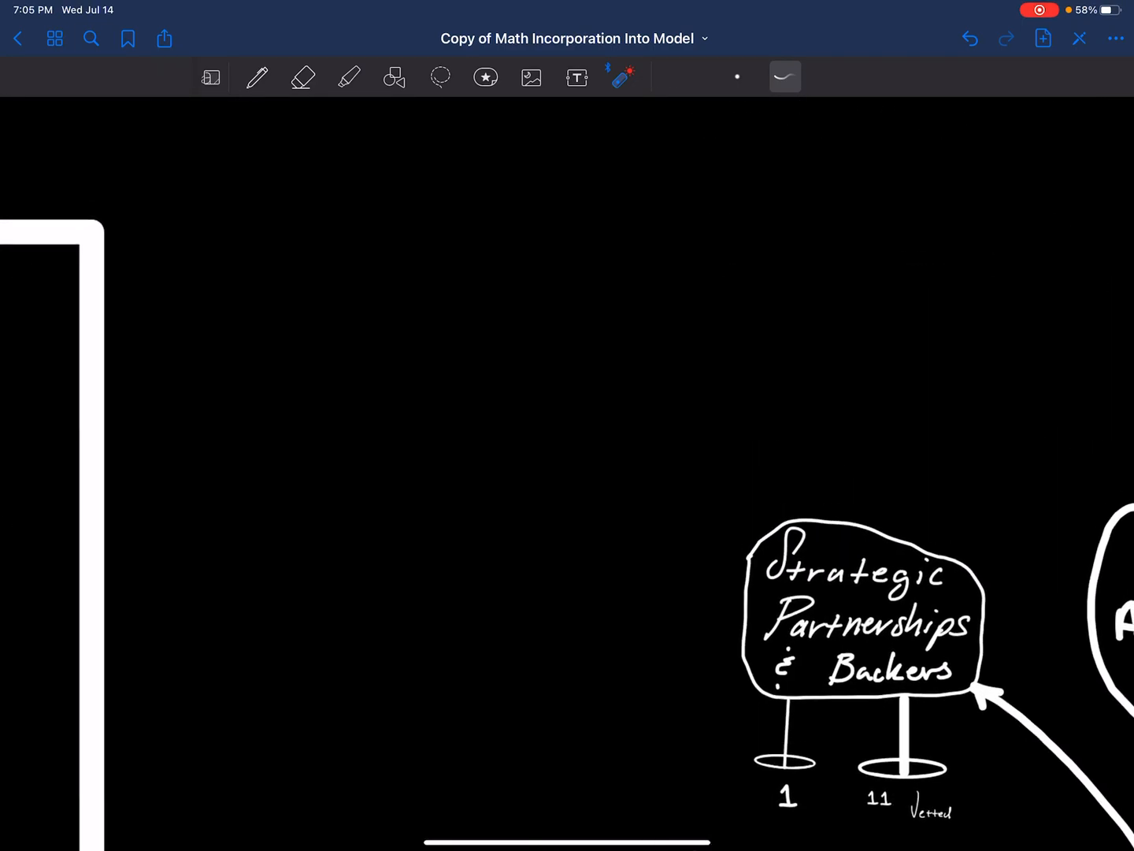
Scatter short white dashes across the empty canvas to form a cloud.
left_click(255, 76)
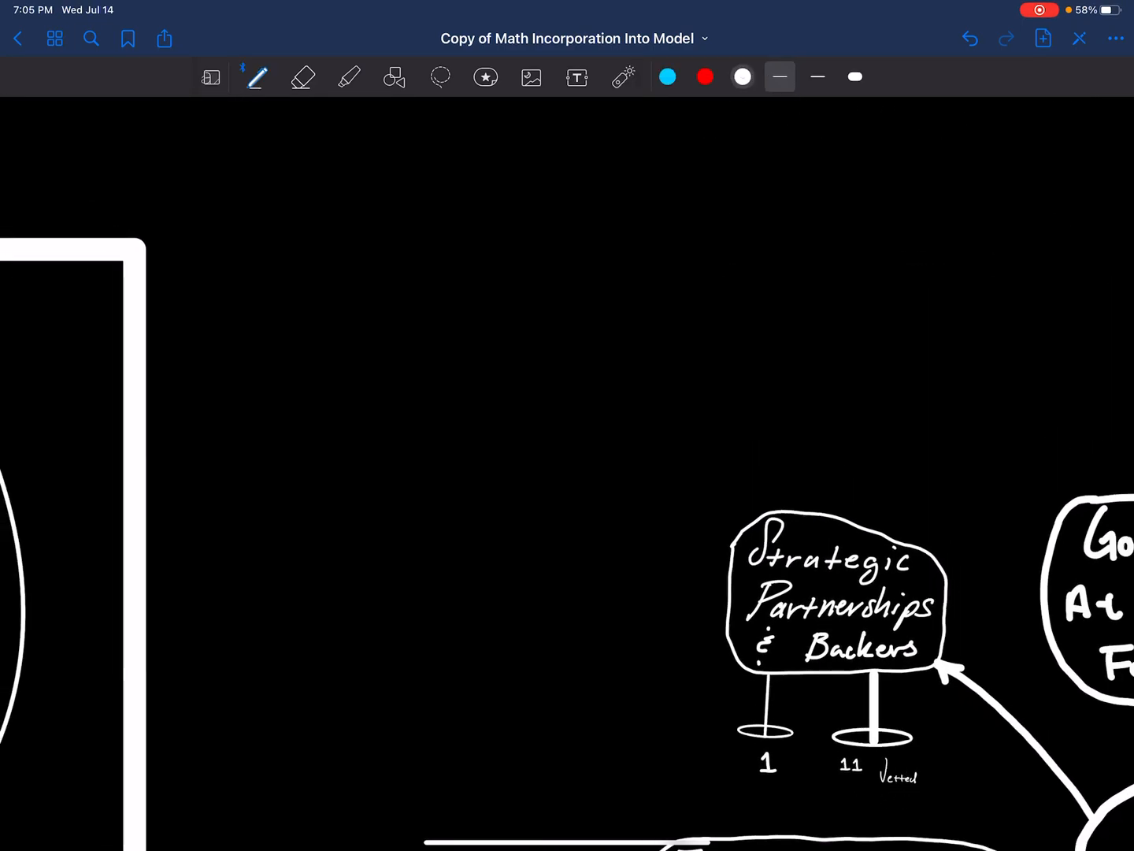
left_click_drag(244, 354, 346, 504)
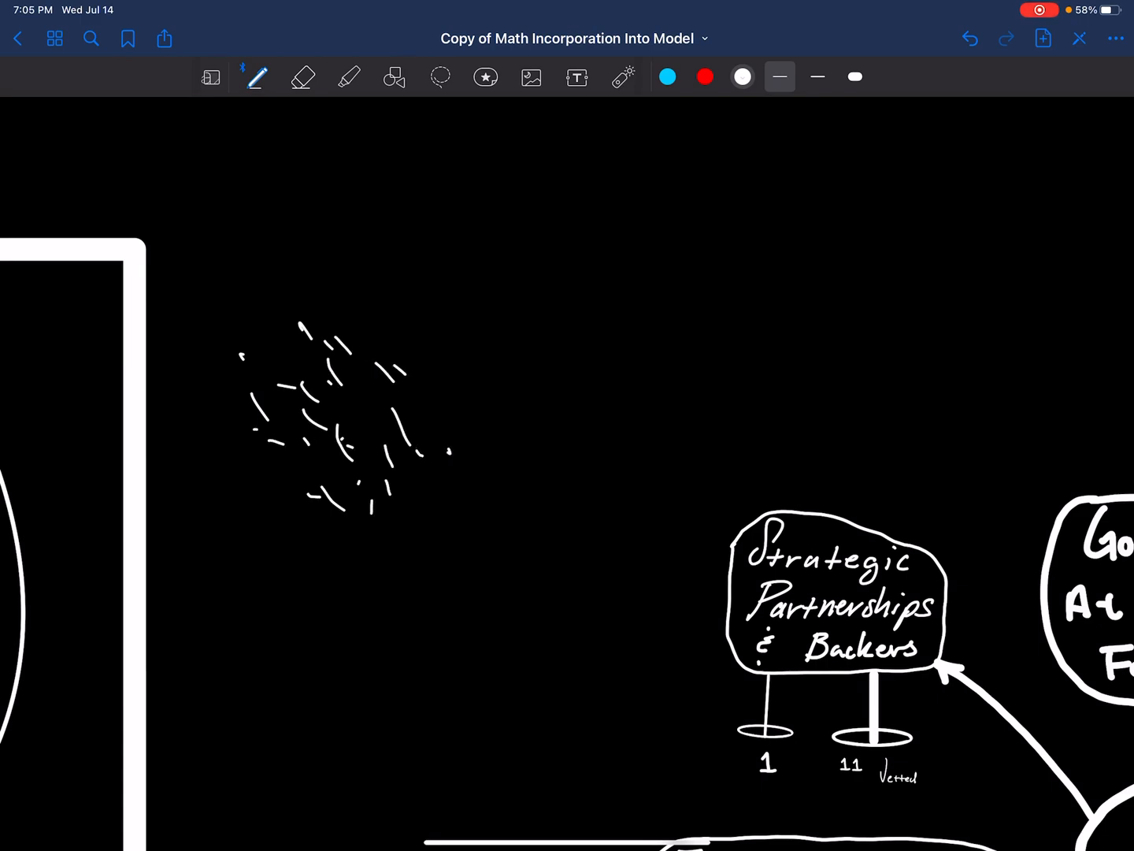
left_click_drag(378, 339, 473, 378)
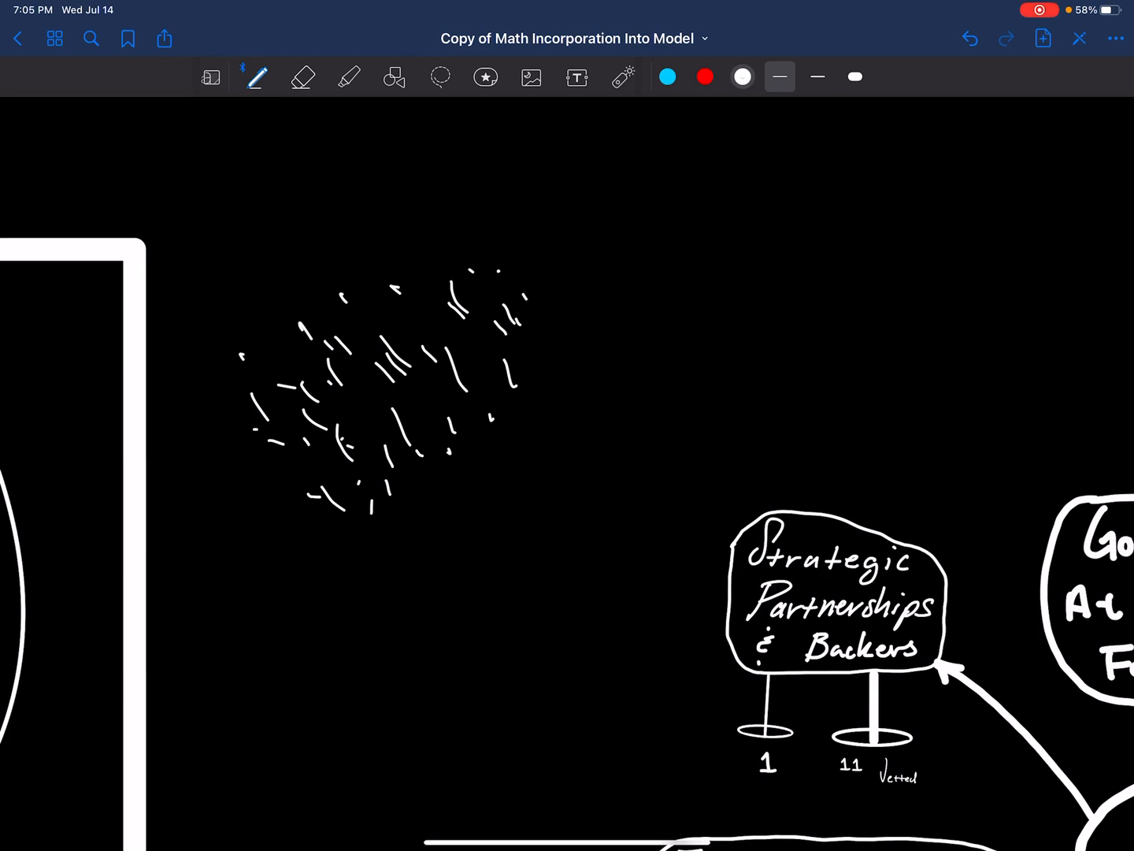
left_click_drag(275, 478, 1031, 166)
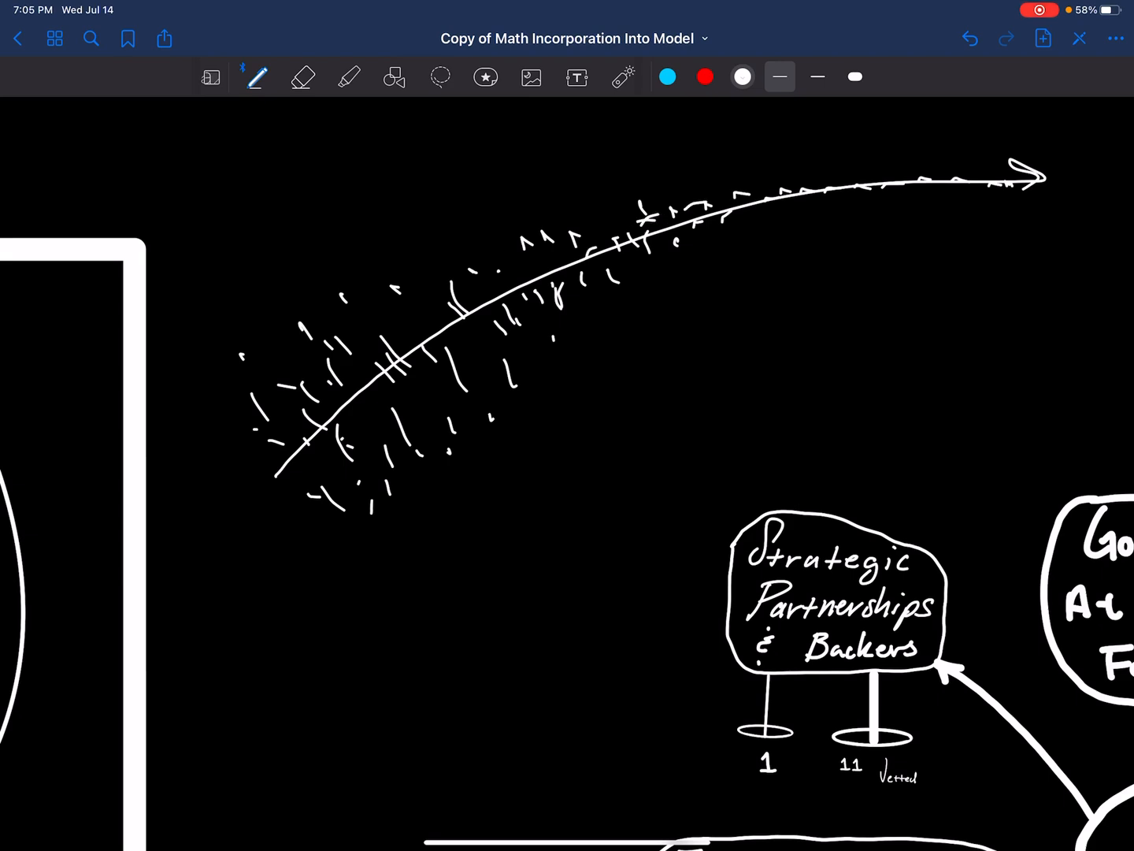
Draw a long curving arrow through the dash cloud and an oval around part of it.
left_click_drag(494, 165, 472, 536)
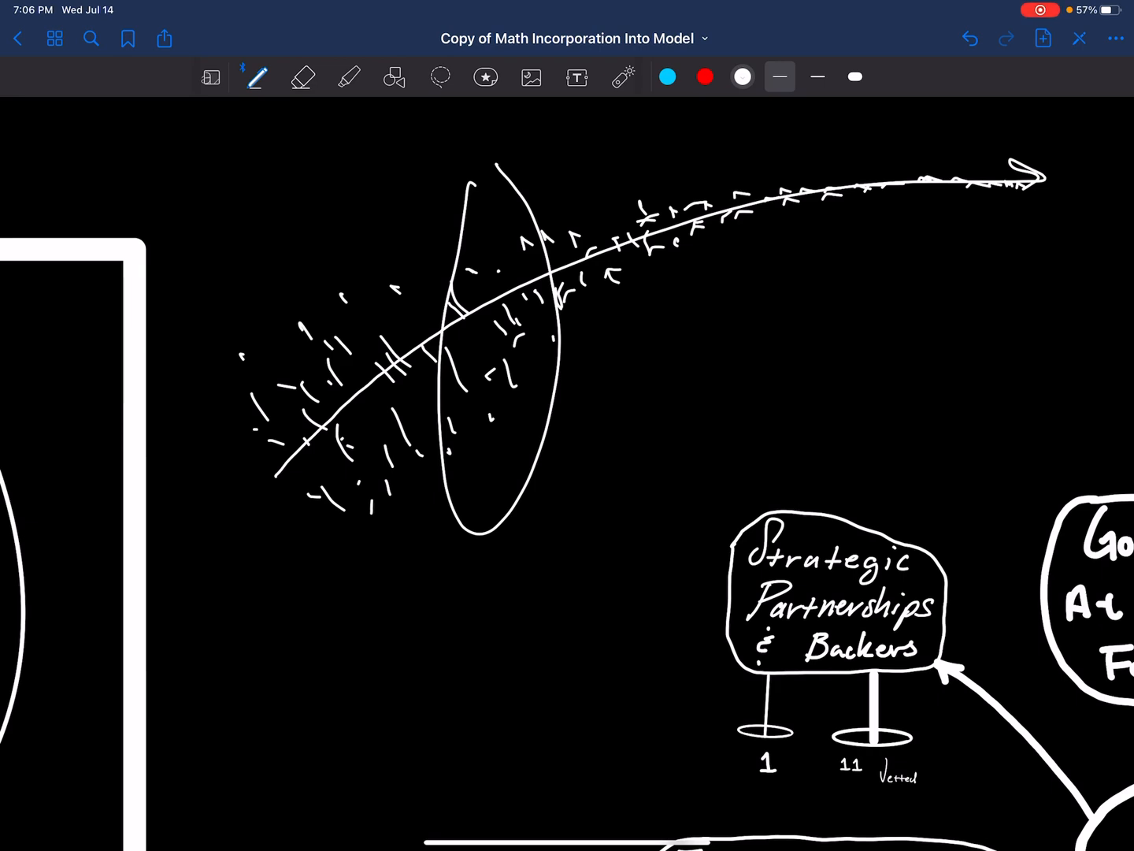
left_click_drag(989, 220, 921, 328)
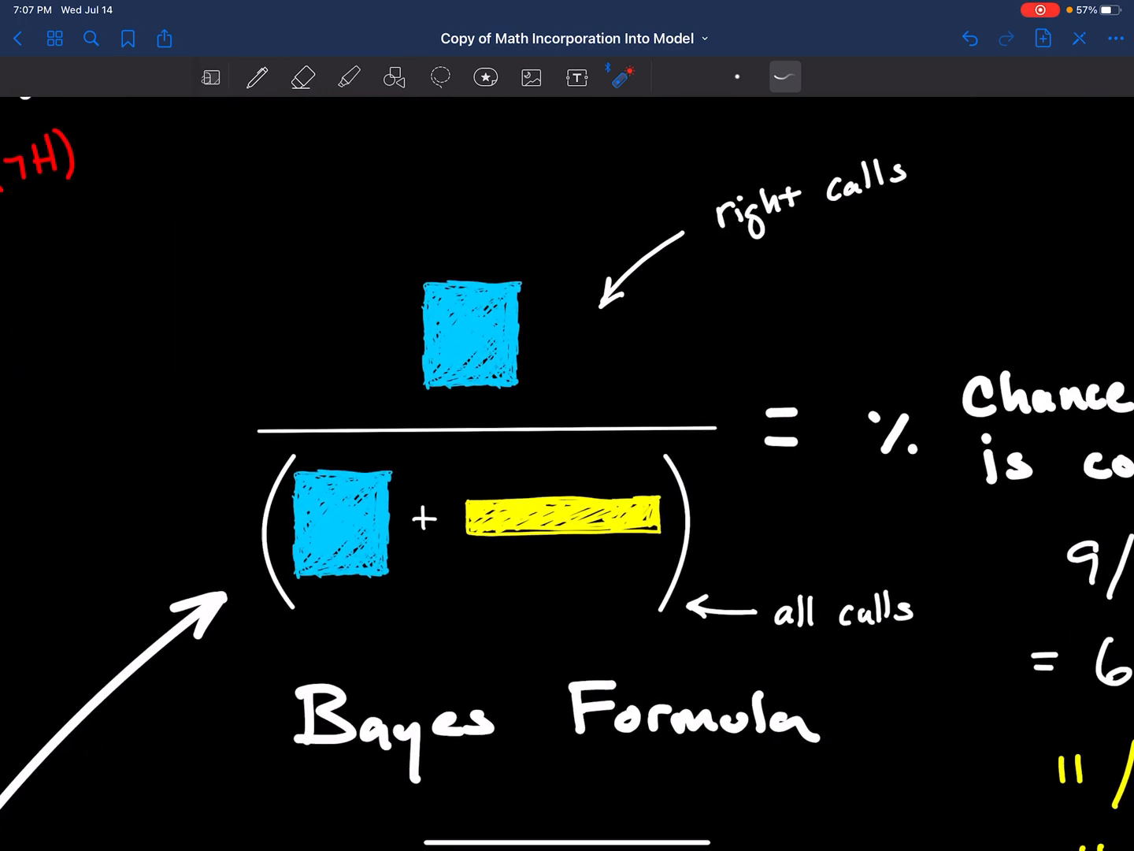
Zoom out and pan to the Now and Future correct-call notes.
scroll("down", 3)
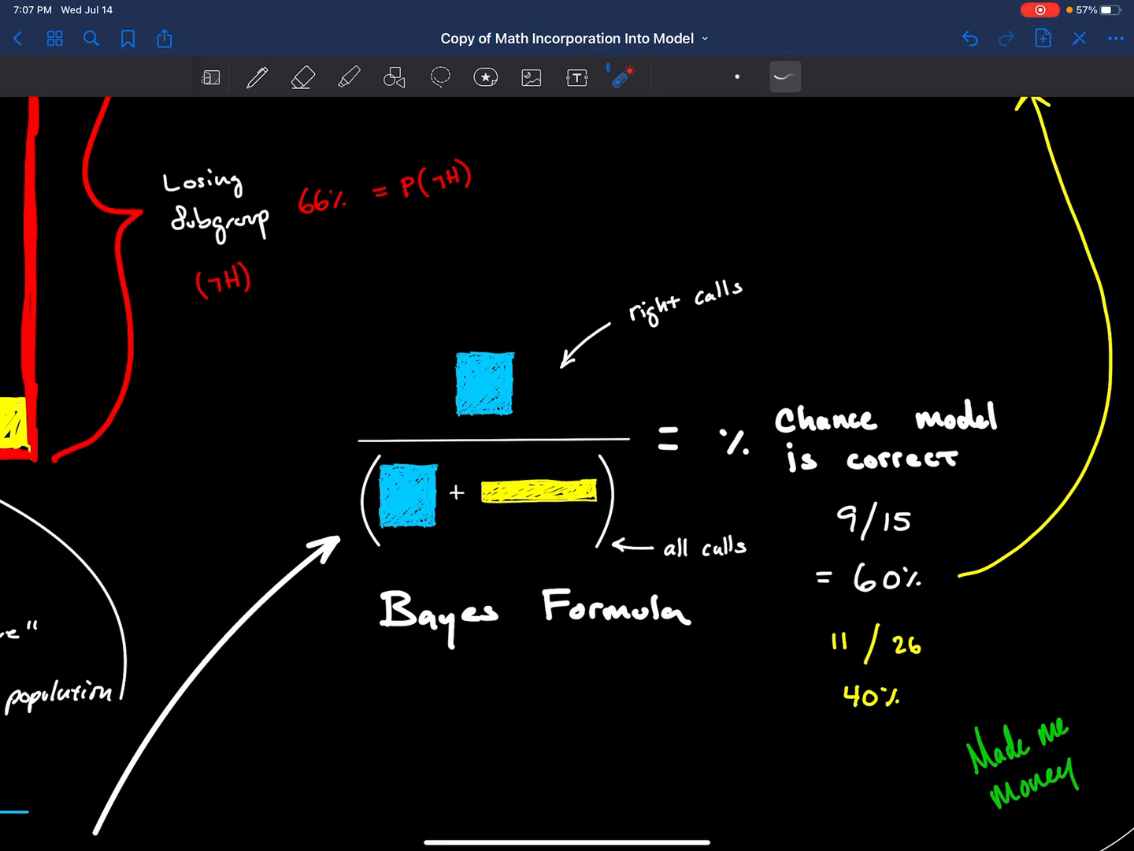
left_click_drag(378, 473, 441, 520)
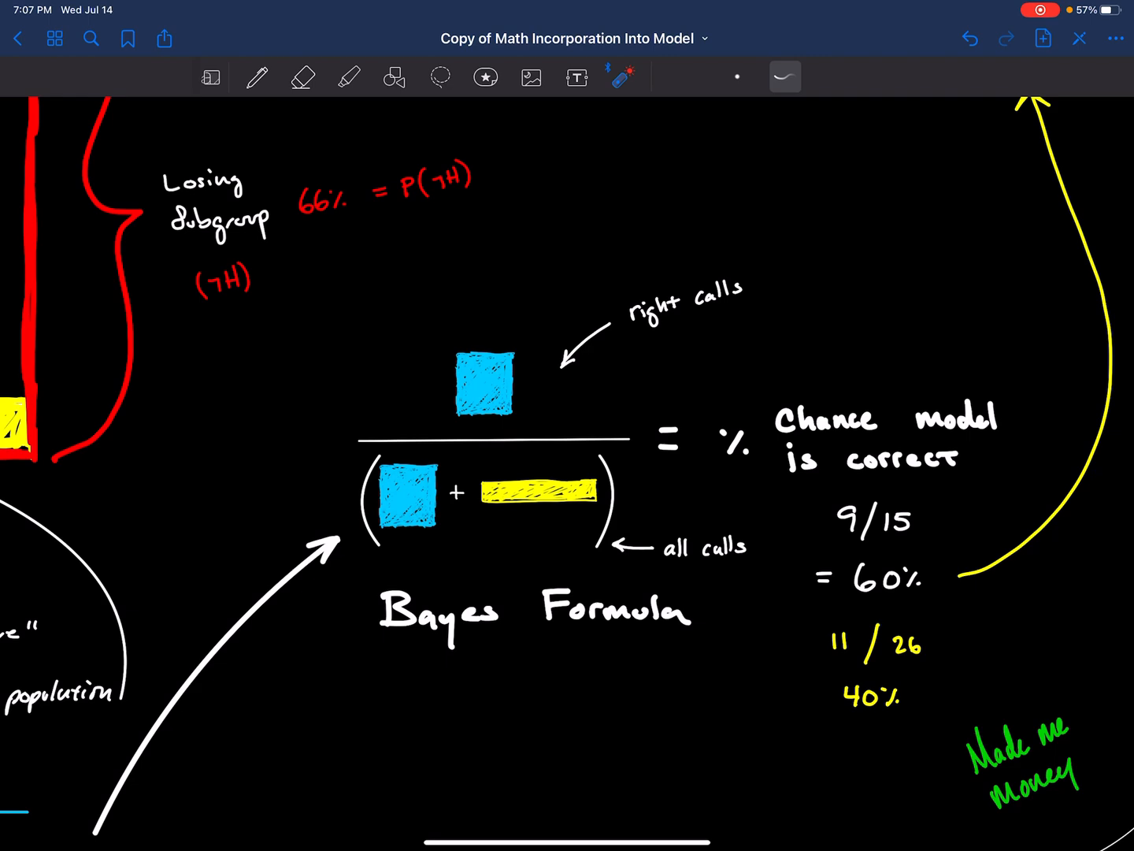
left_click_drag(481, 491, 583, 492)
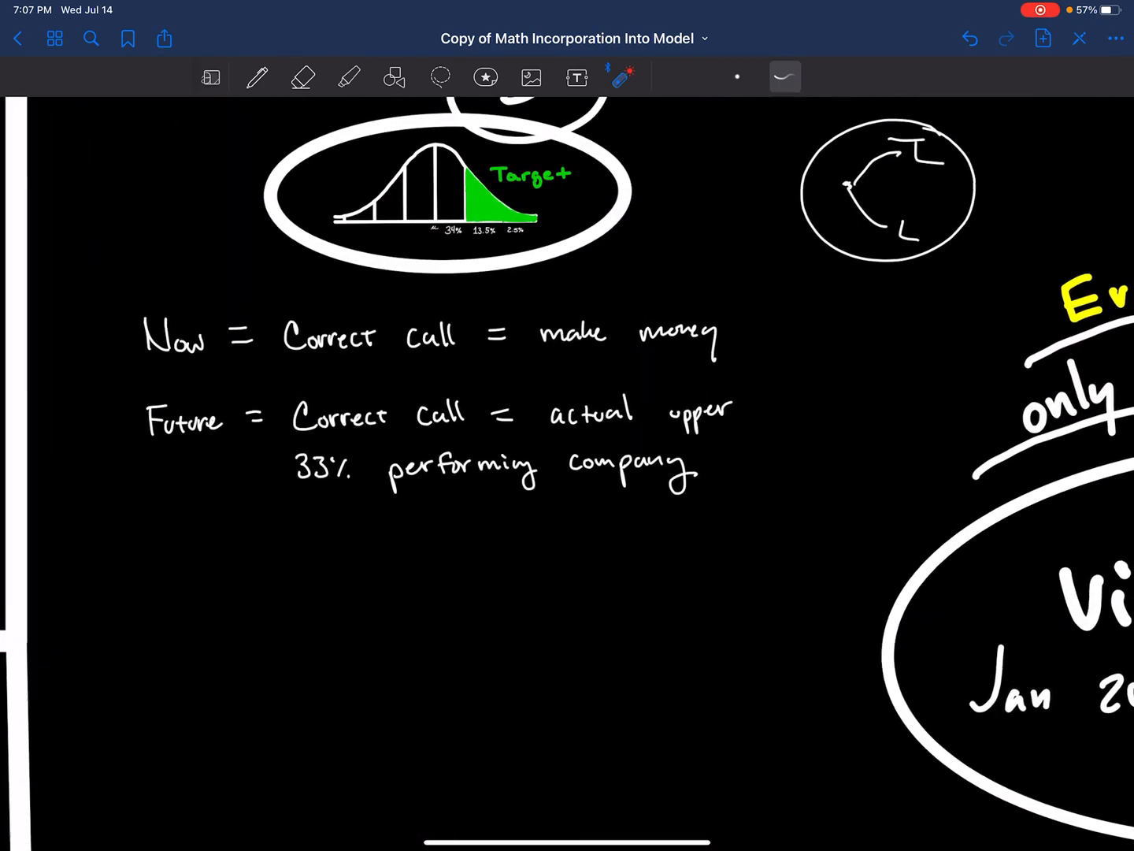
Pan back to the 60%/40% Bayes results beside the Made me Money coin list.
scroll("down", 3)
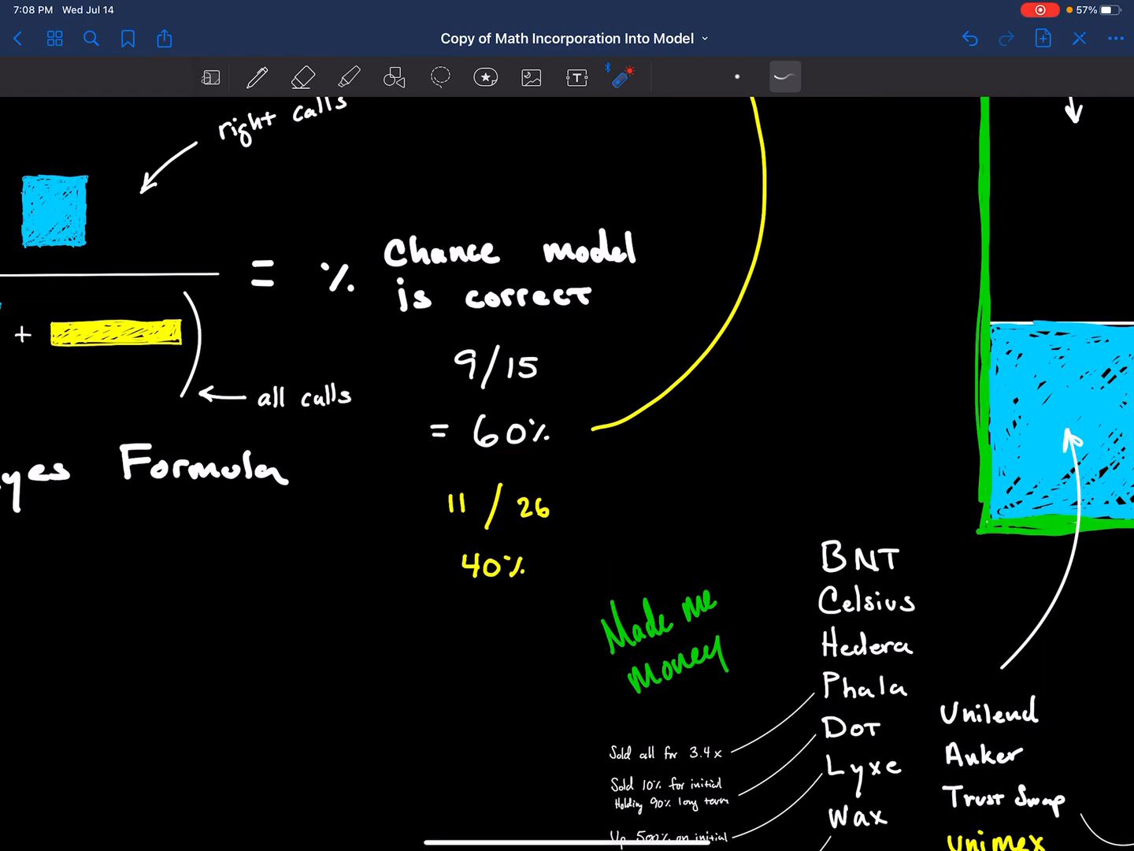
Zoom out and center the colour-blocked coin quadrant chart with its Made and Lost Money lists.
left_click_drag(559, 469, 596, 517)
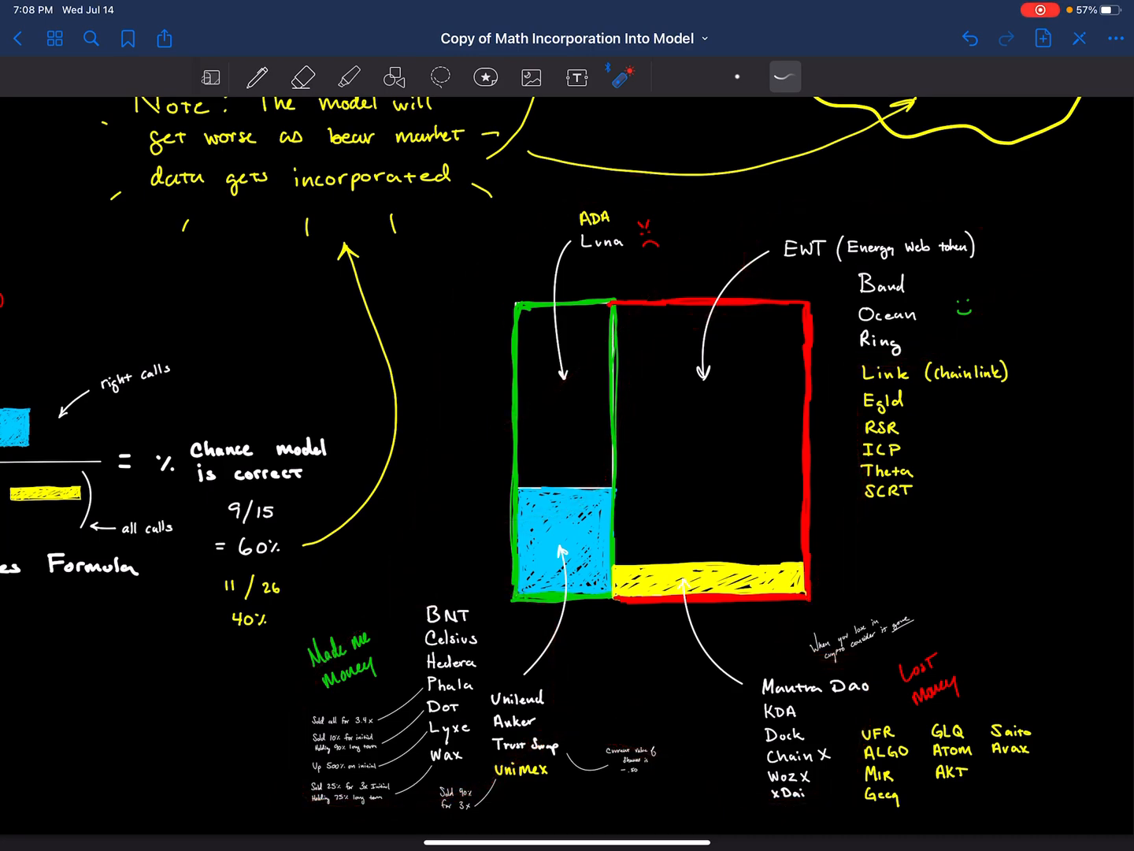
left_click_drag(536, 252, 654, 252)
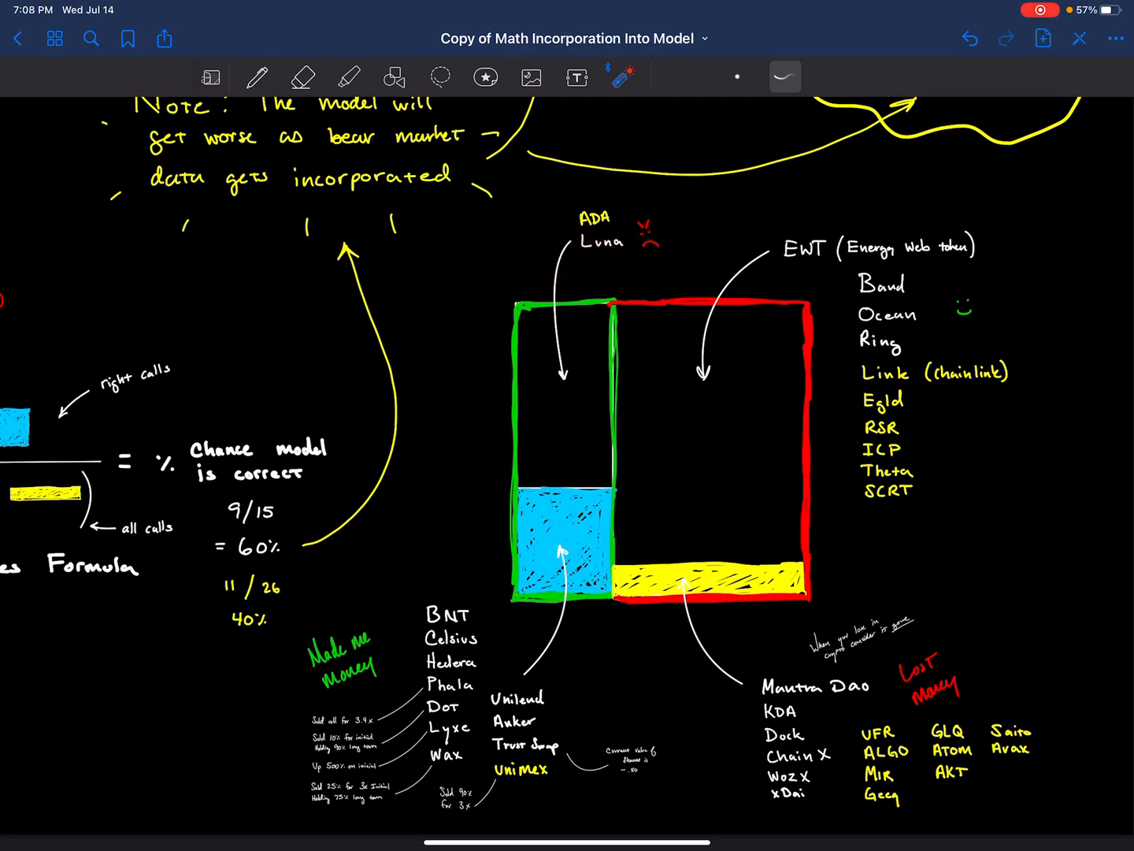
left_click_drag(386, 669, 588, 717)
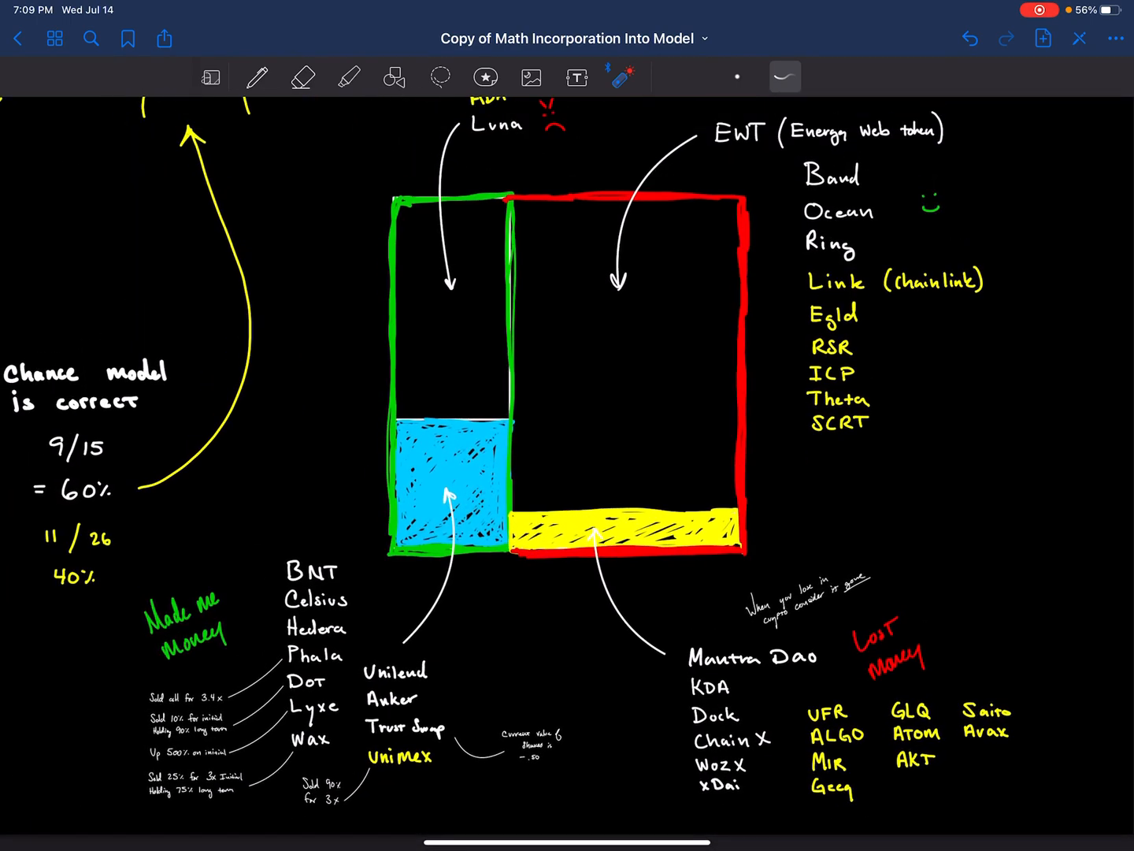
left_click_drag(911, 260, 863, 551)
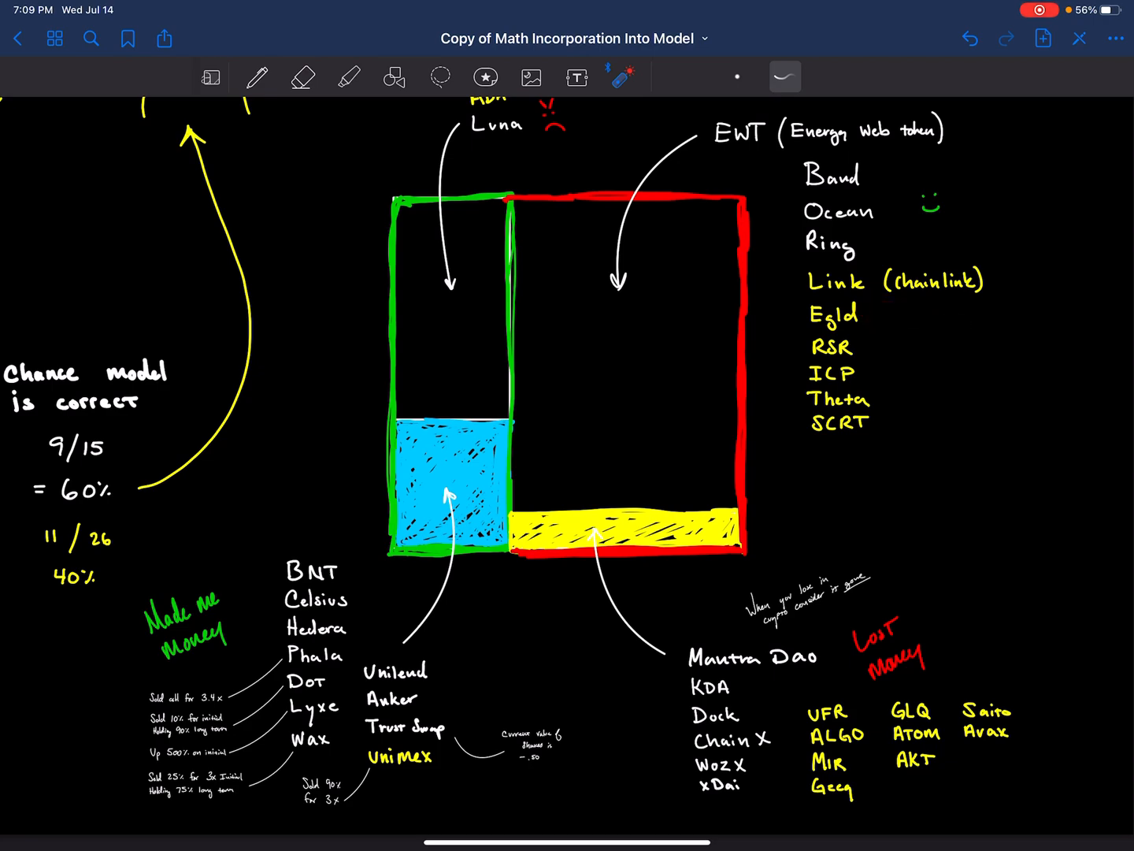
left_click_drag(848, 266, 1024, 271)
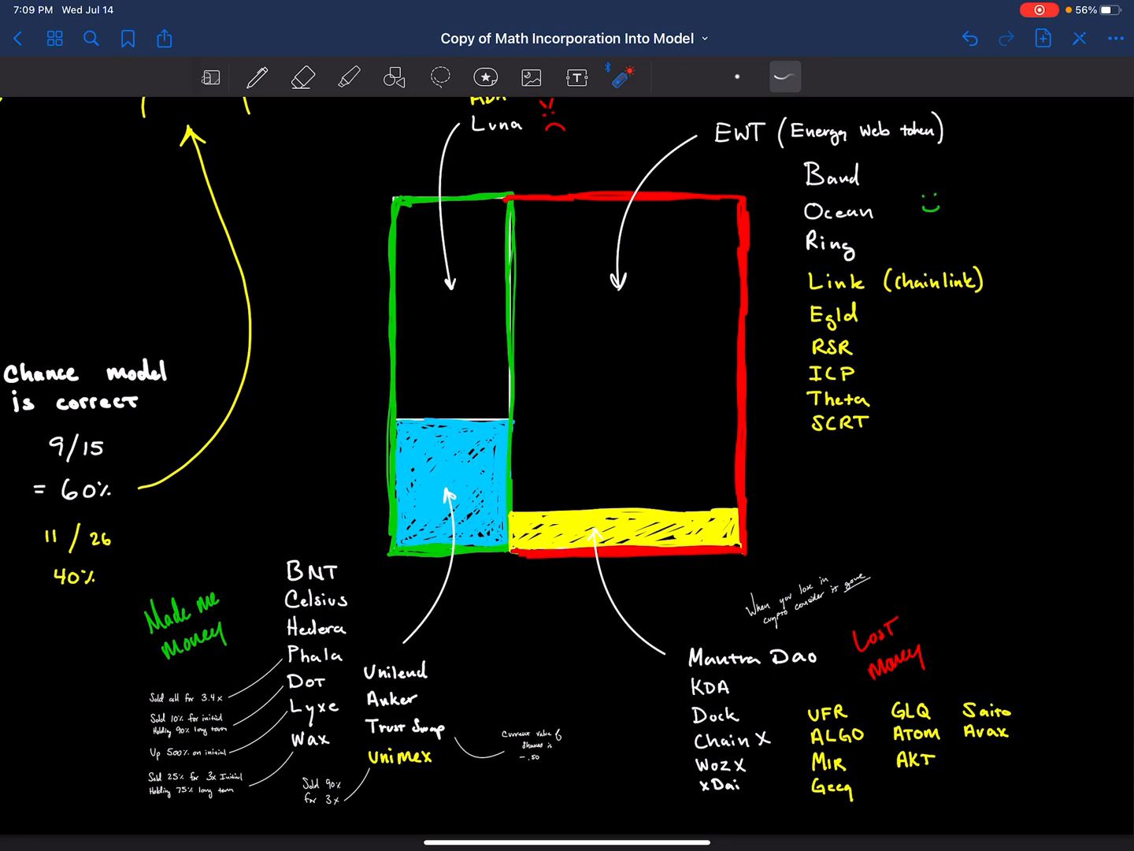
left_click_drag(961, 538, 894, 453)
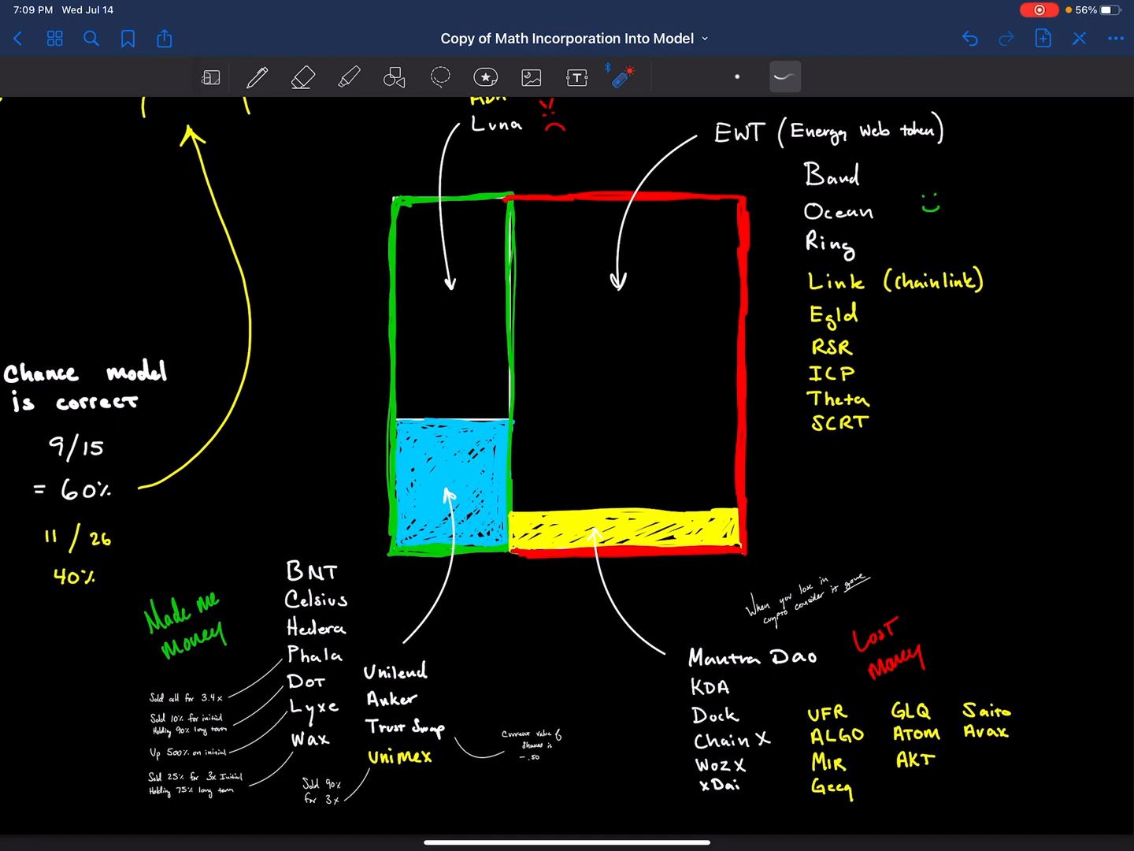
left_click_drag(473, 638, 866, 454)
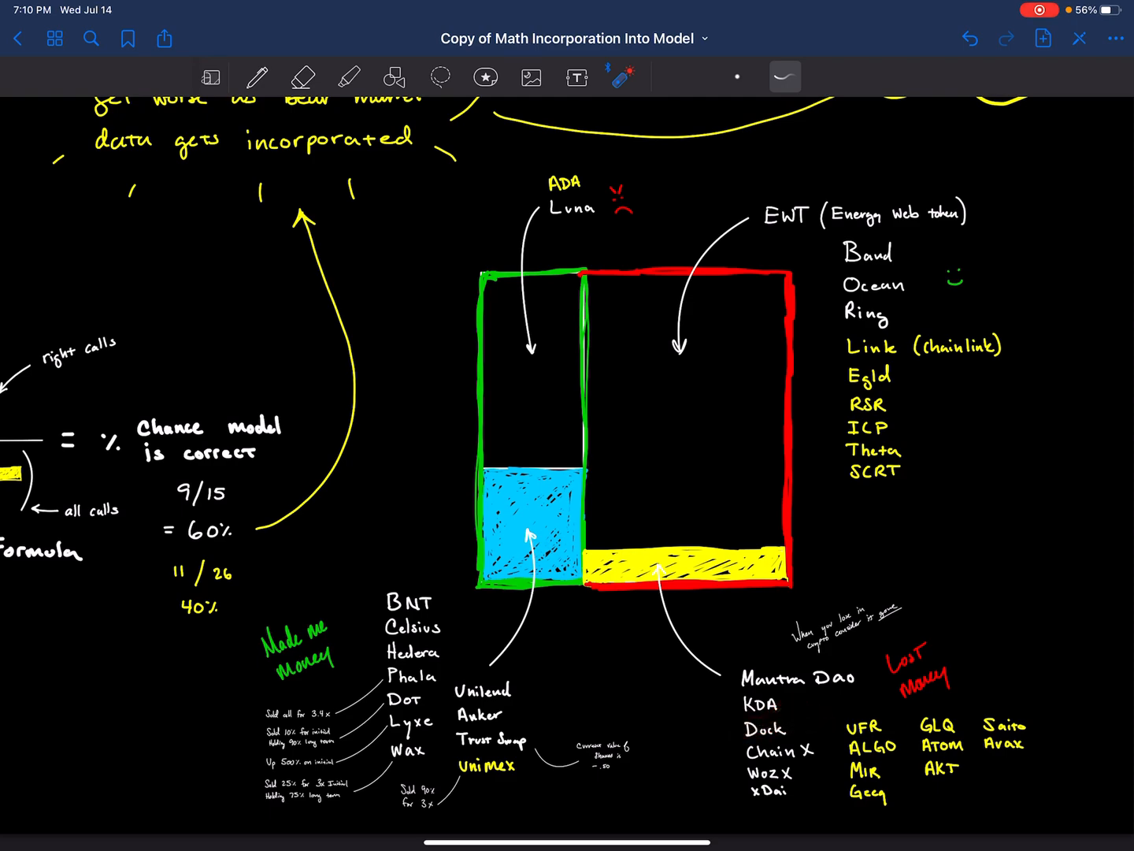
Pan to the Mathematical Output box showing the Bayes 60% and 40% result.
left_click_drag(980, 725, 1040, 725)
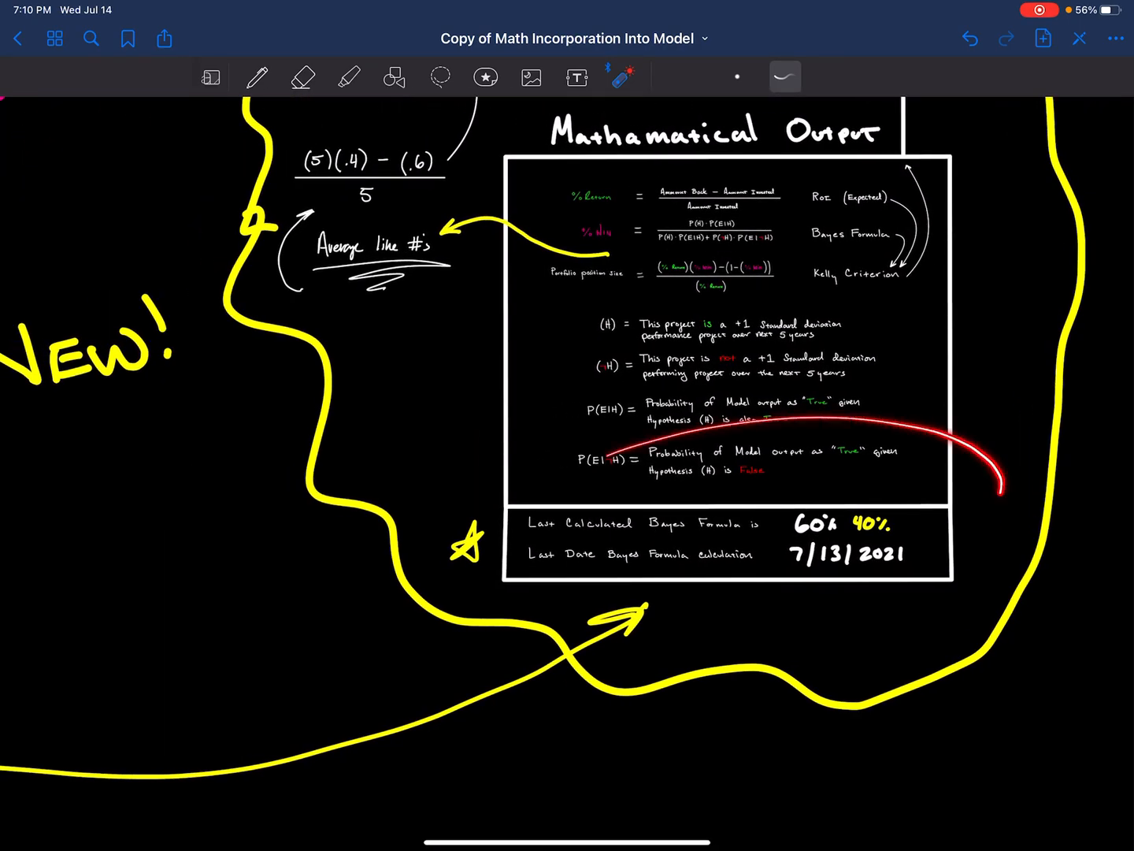
Scroll to the Kelly area and switch to handwriting ink for the (5)(.4) − (.6) over 5 calculation.
scroll("down", 3)
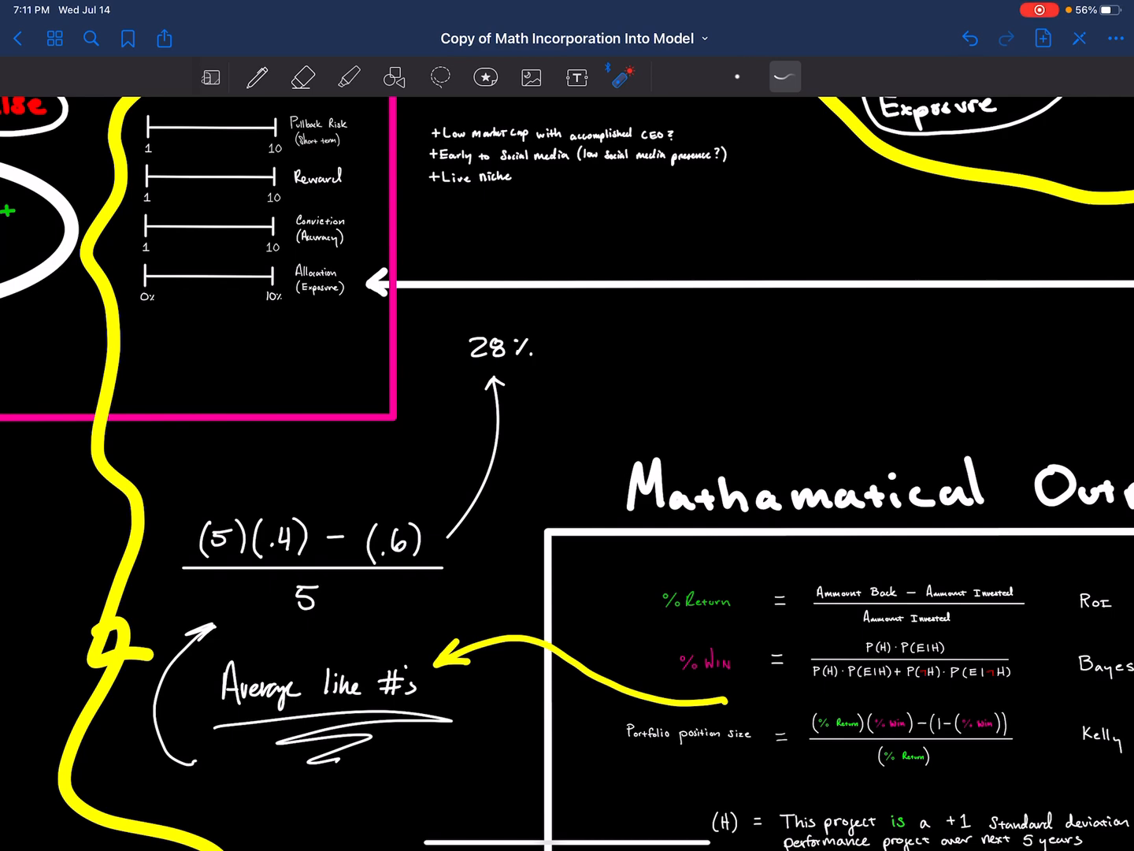
left_click(255, 76)
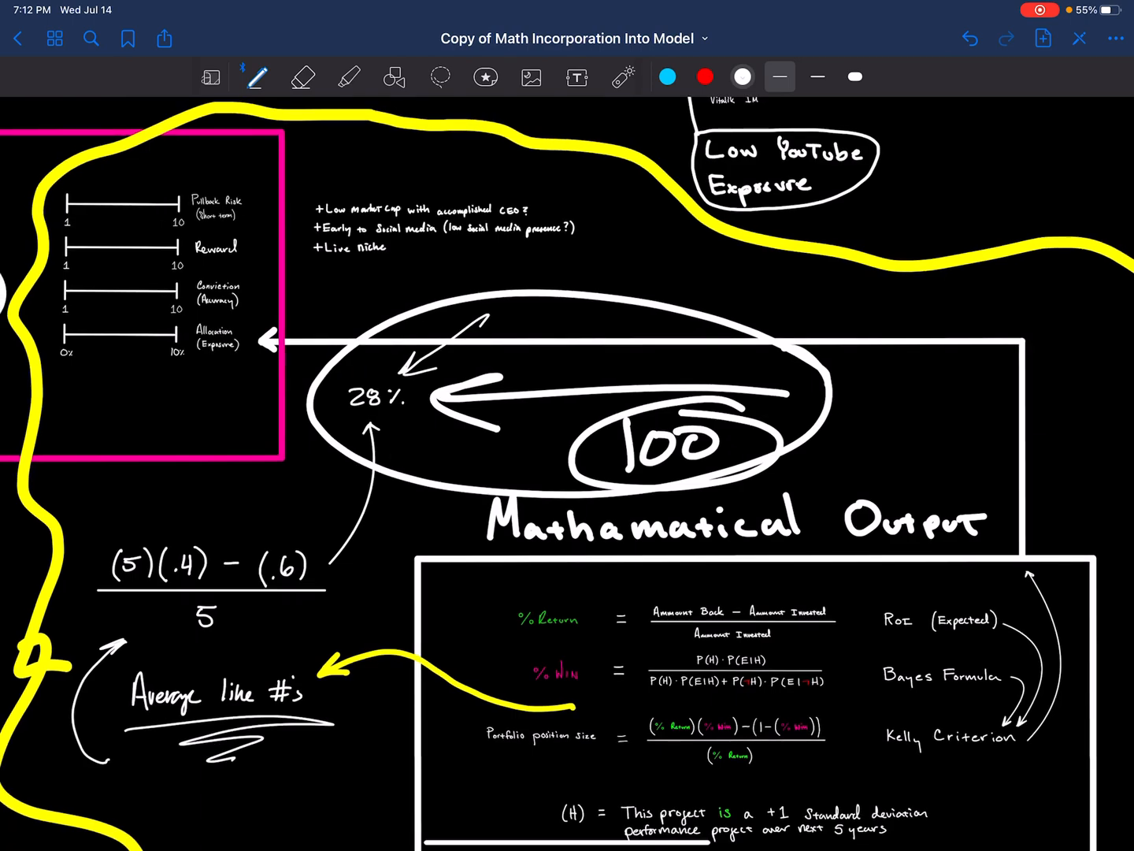
Pan out to reveal the whole model section with the circled 28% and 100.
left_click_drag(213, 481, 142, 536)
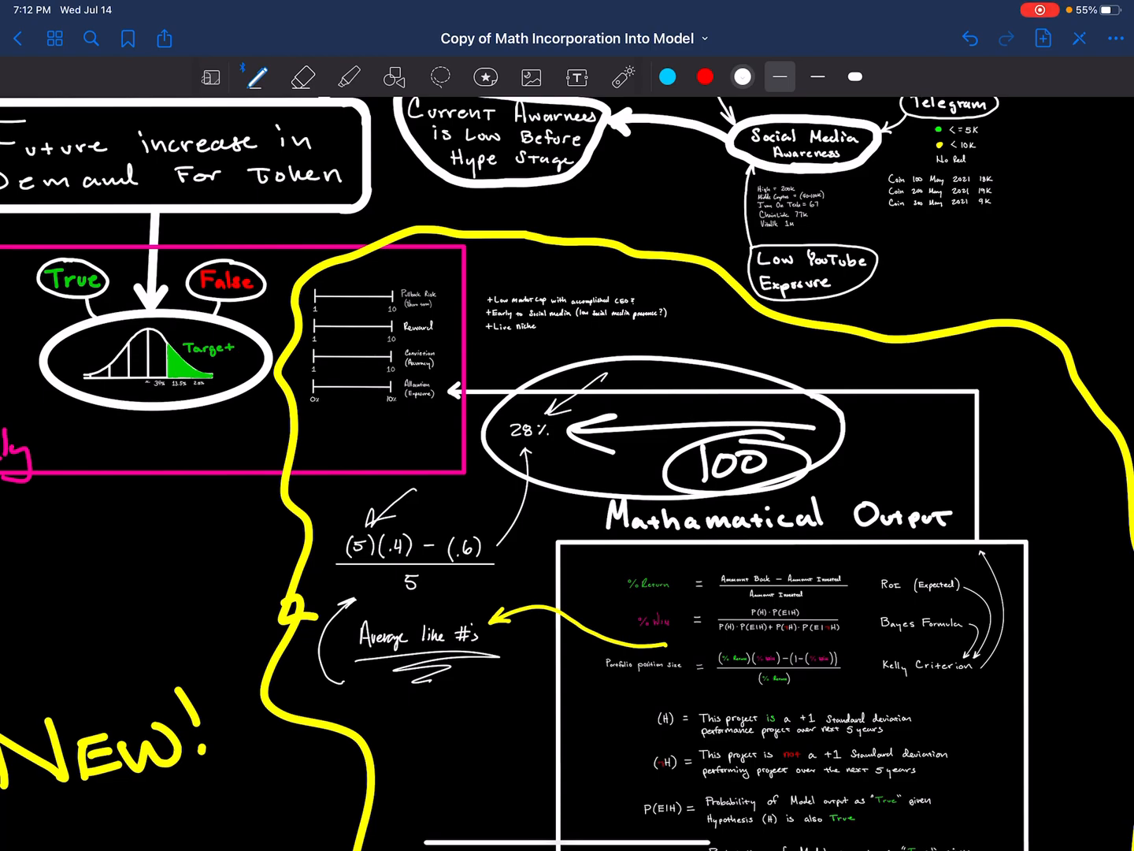
scroll("down", 3)
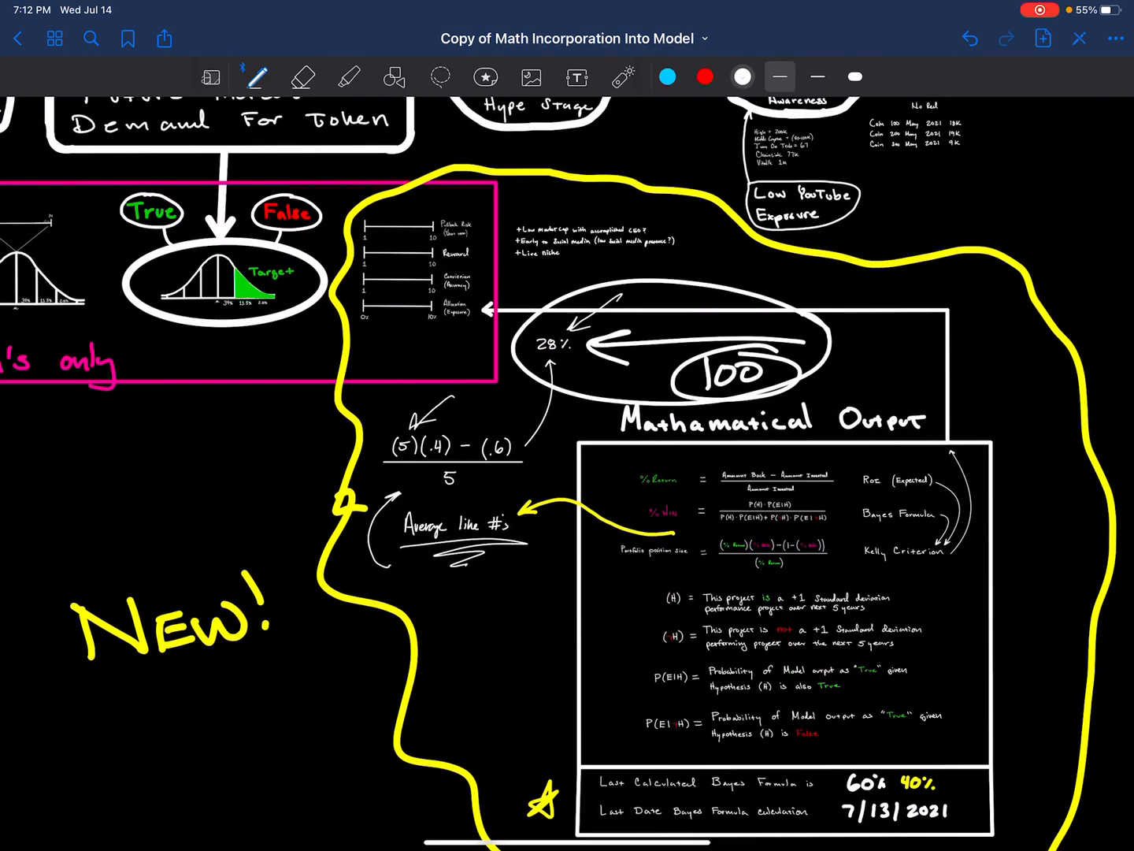